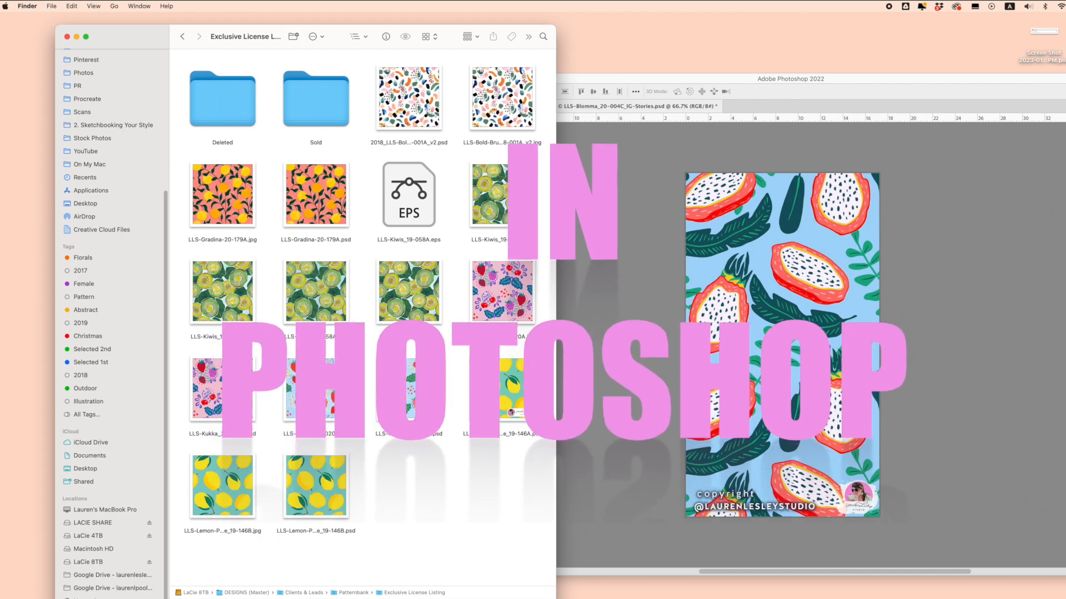
Open the LLS-Kukka strawberry and cherry pattern PSD from Finder.
{"action": "left_click", "coordinate": [408, 389]}
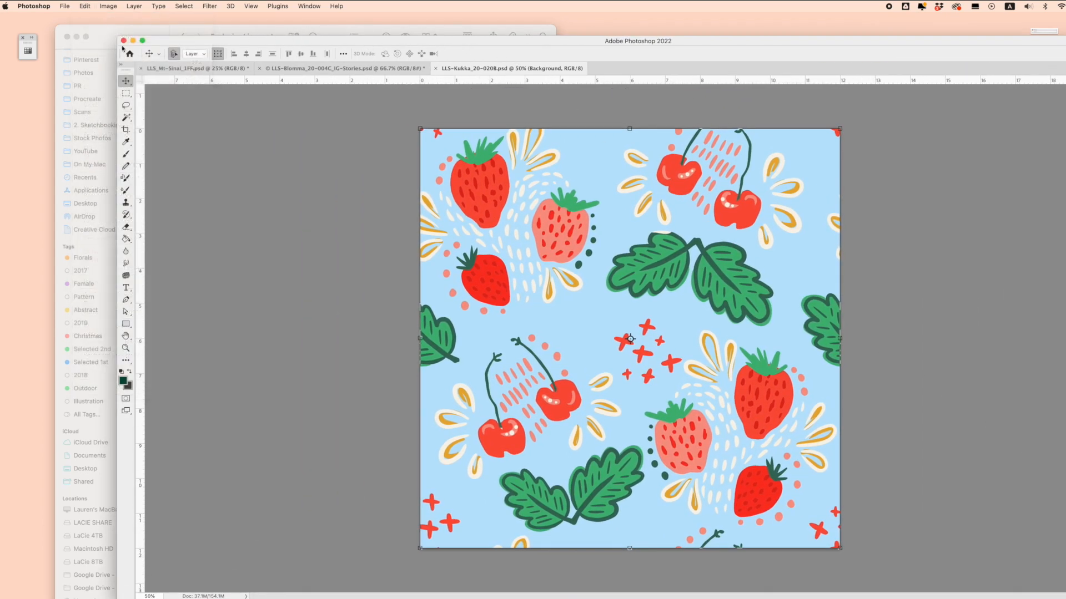
Define the strawberry and cherry design as a new pattern with Edit > Define Pattern.
{"action": "left_click", "coordinate": [84, 7]}
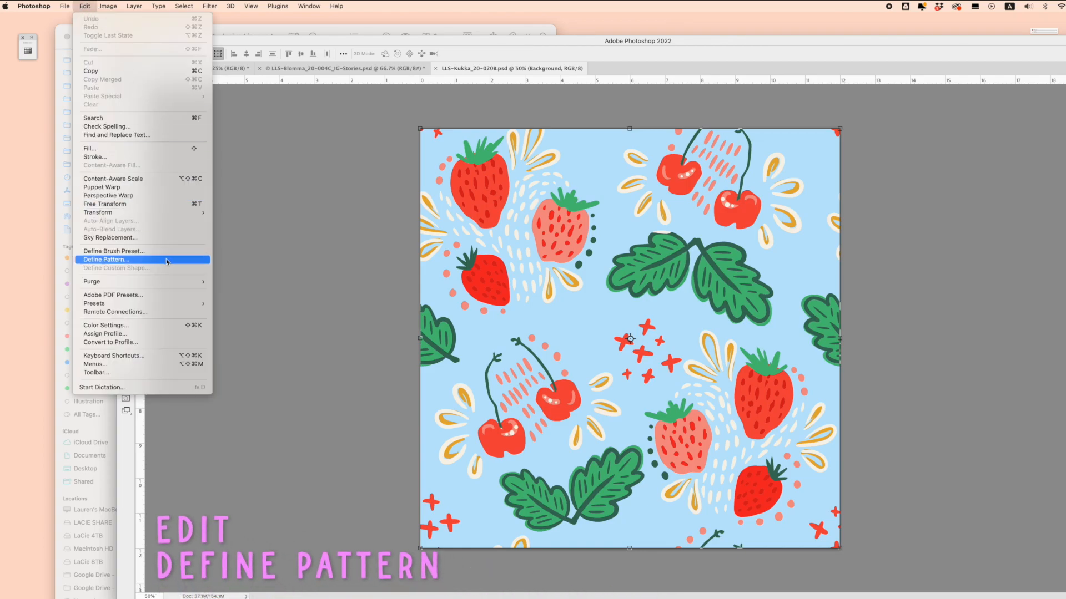
{"action": "left_click", "coordinate": [106, 260]}
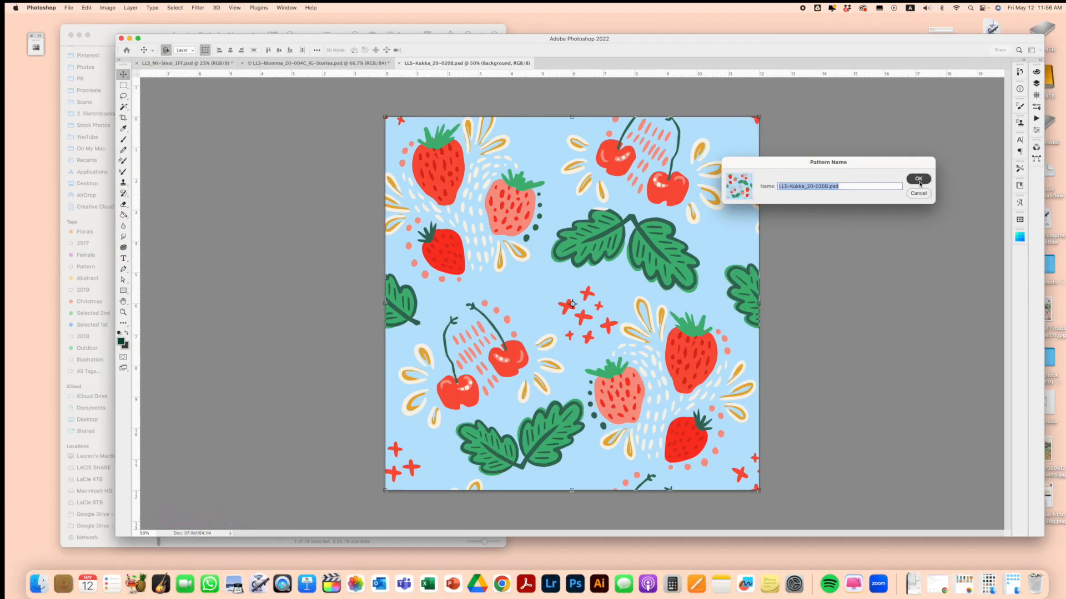
{"action": "left_click", "coordinate": [918, 179]}
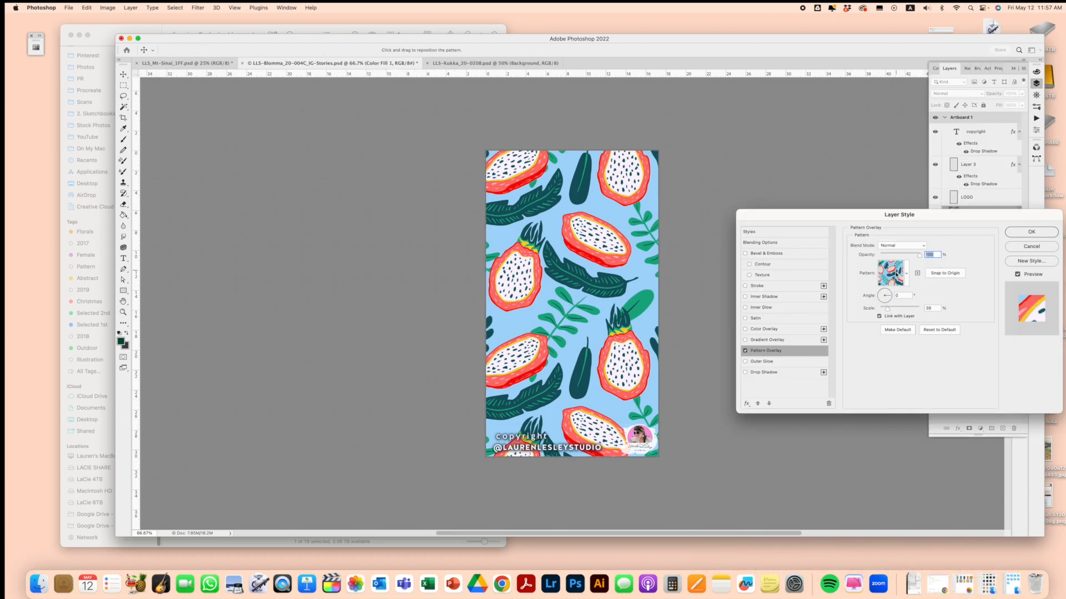
Set the Color Fill layer's Pattern Overlay to the strawberry pattern and adjust its scale.
{"action": "left_click", "coordinate": [1030, 232]}
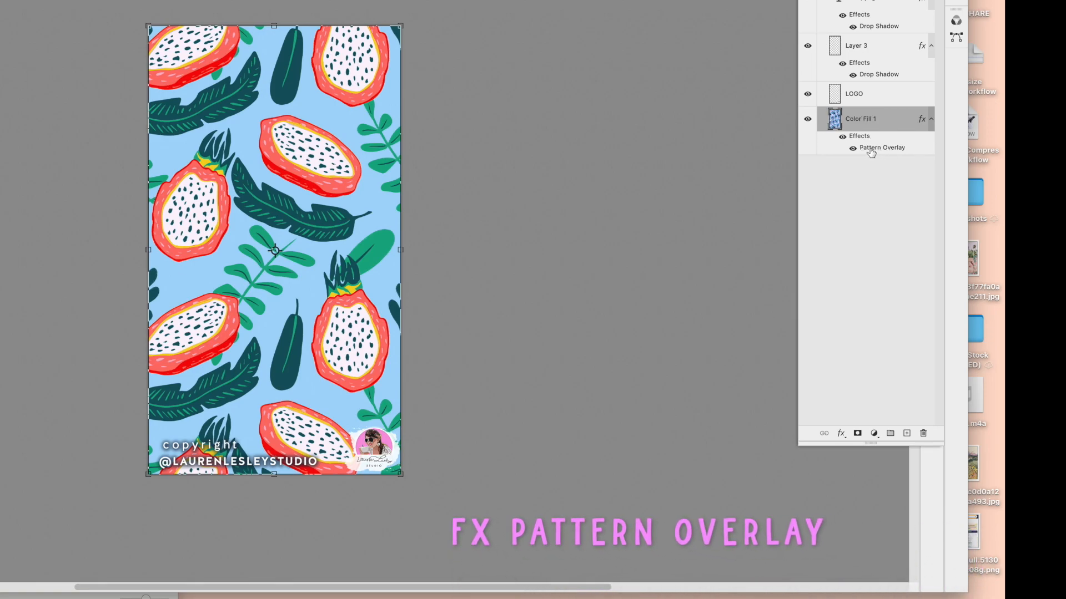
{"action": "left_click", "coordinate": [841, 434]}
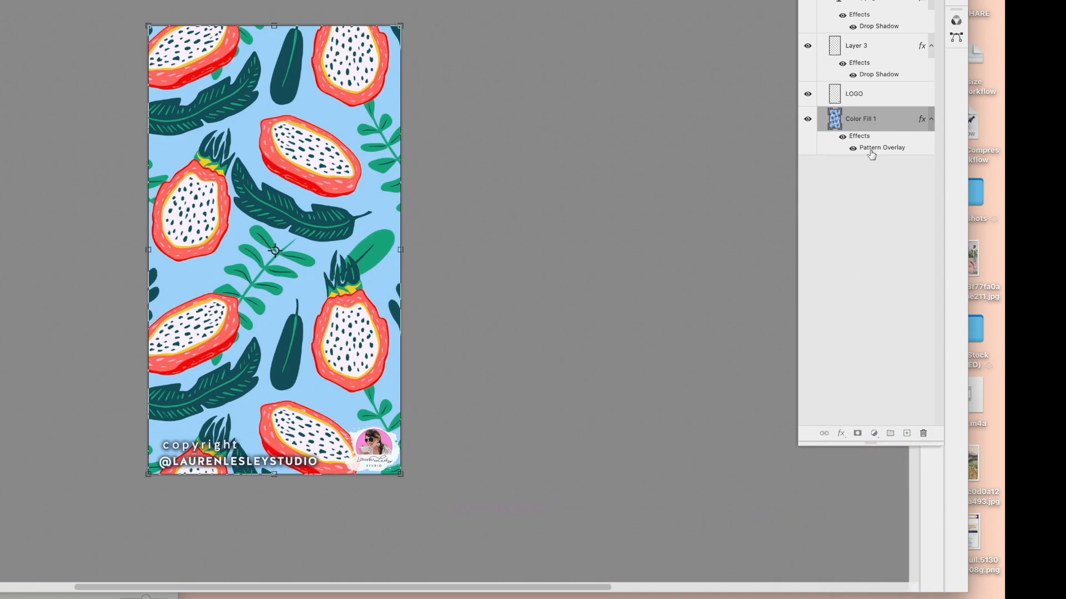
{"action": "double_click", "coordinate": [881, 148]}
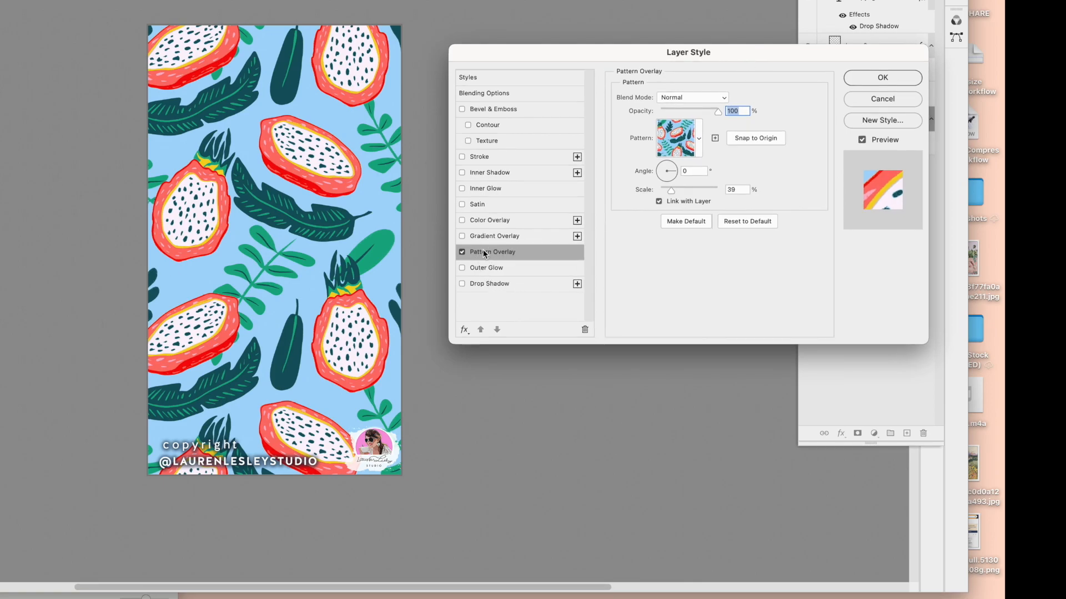
{"action": "left_click", "coordinate": [699, 138]}
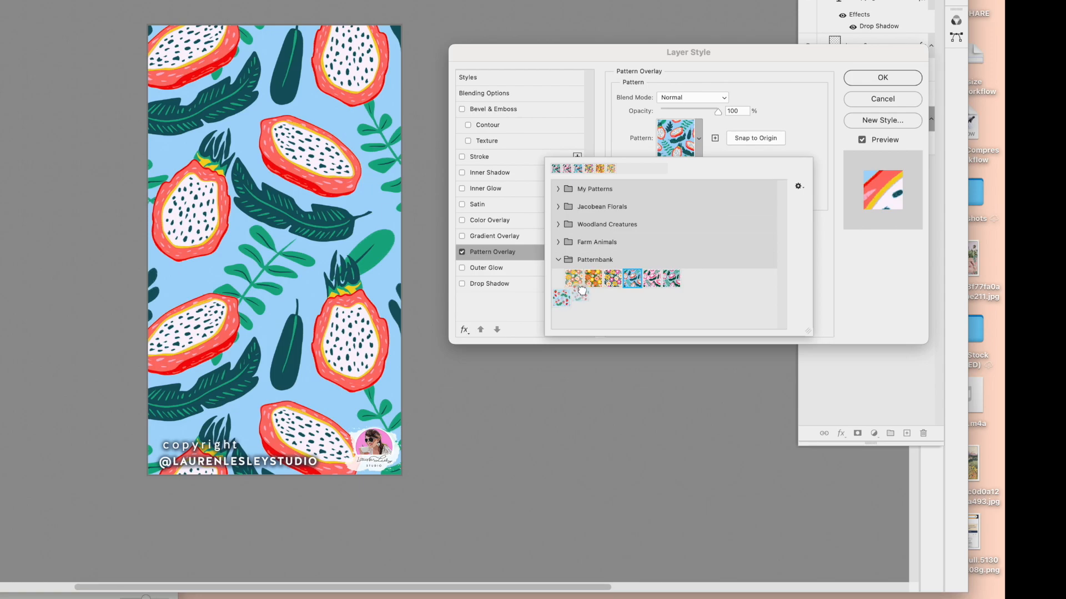
{"action": "left_click", "coordinate": [690, 278]}
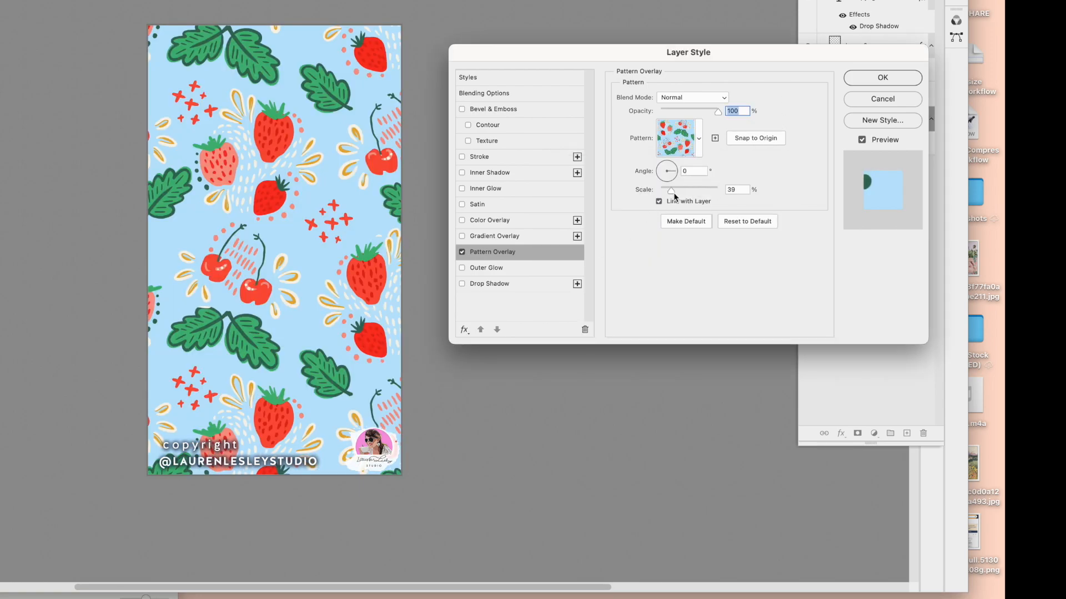
{"action": "left_click_drag", "start_coordinate": [669, 190], "coordinate": [676, 190]}
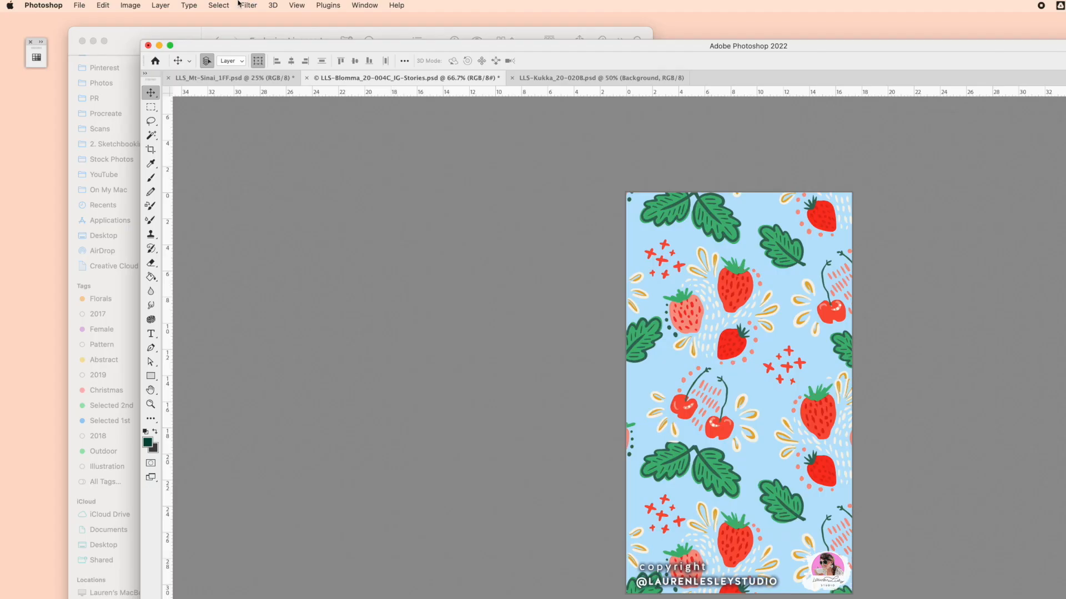
Open File > File Info for the IG Stories document.
{"action": "left_click", "coordinate": [79, 5]}
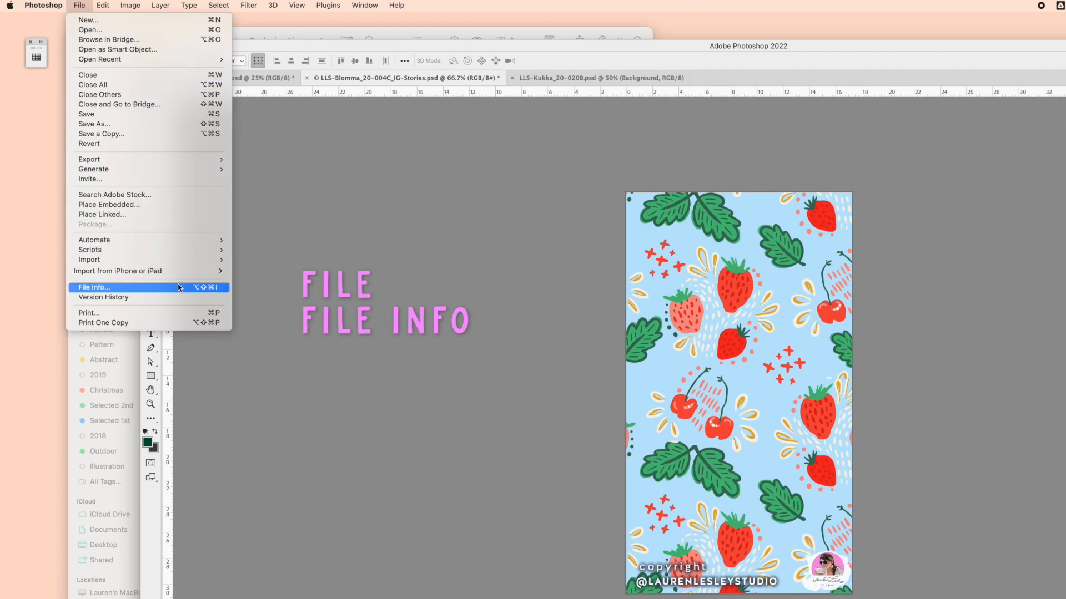
{"action": "left_click", "coordinate": [93, 287]}
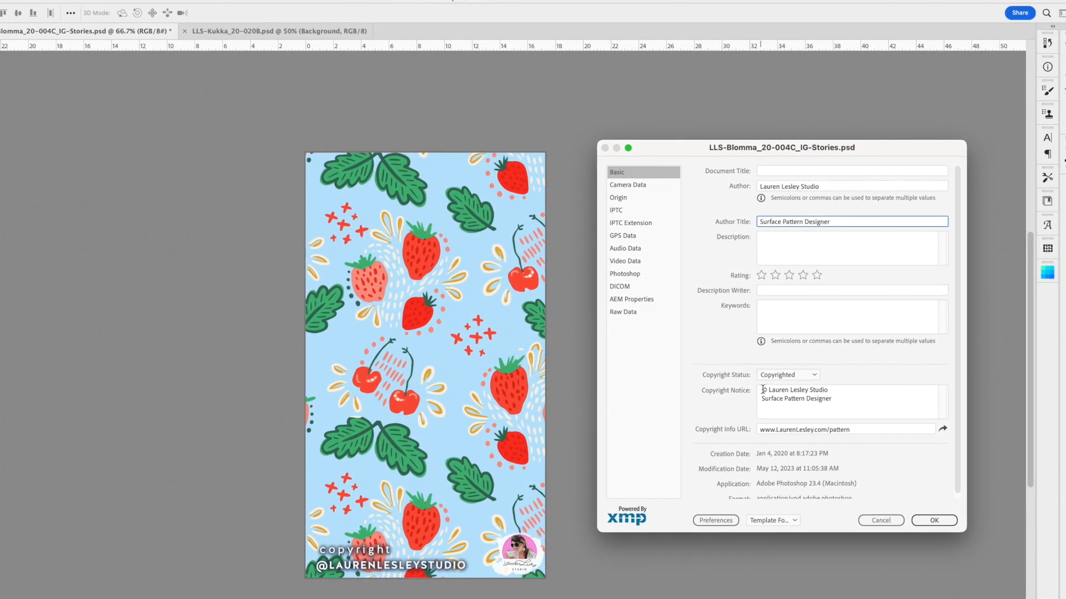
Set the Copyright Status to Copyrighted.
{"action": "triple_click", "coordinate": [795, 392]}
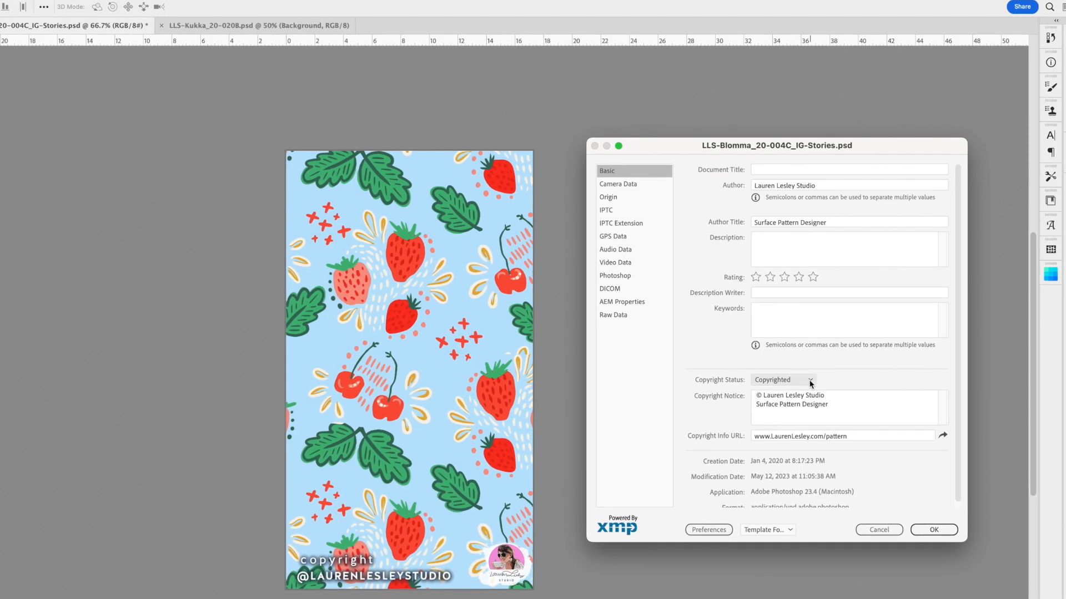
{"action": "left_click", "coordinate": [781, 379]}
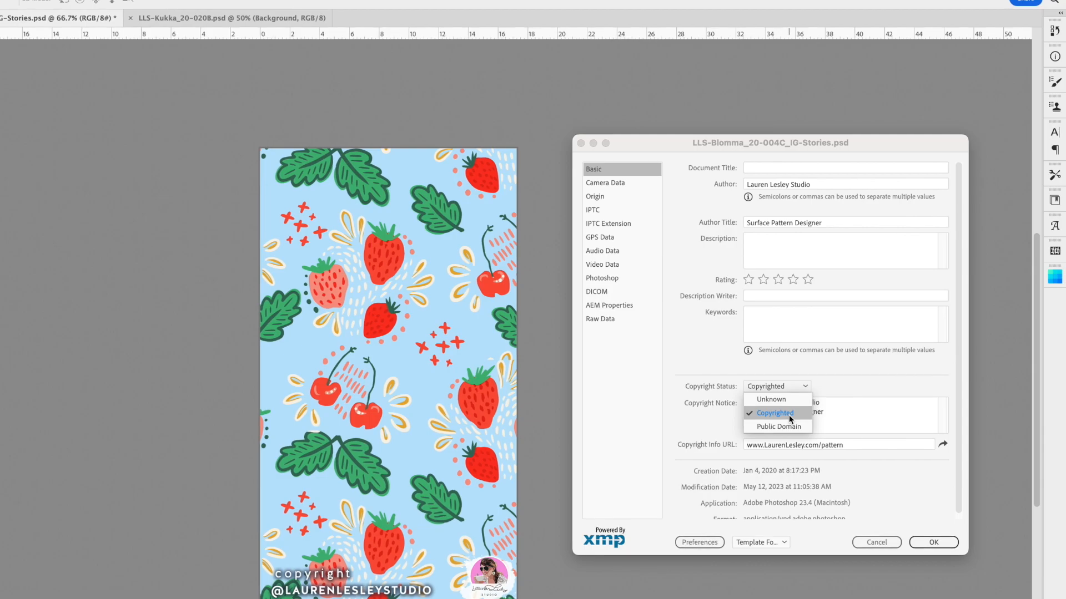
{"action": "left_click", "coordinate": [773, 413]}
{"action": "type", "text": "©"}
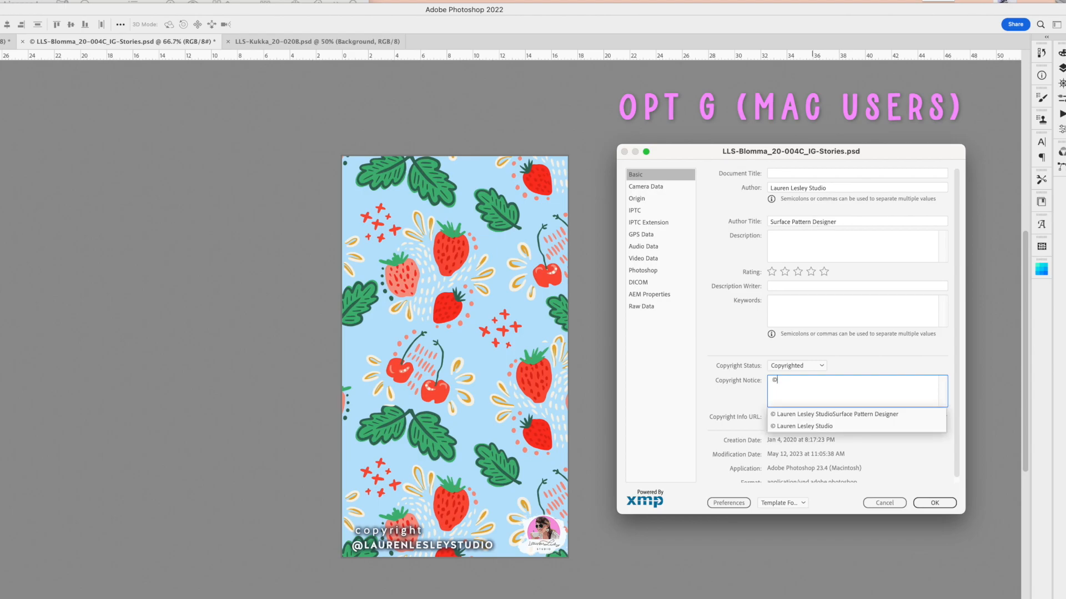
Retype the copyright notice as '© Lauren Lesley Studio / Surface Design Designer'.
{"action": "type", "text": "Lauren Lesley Studio"}
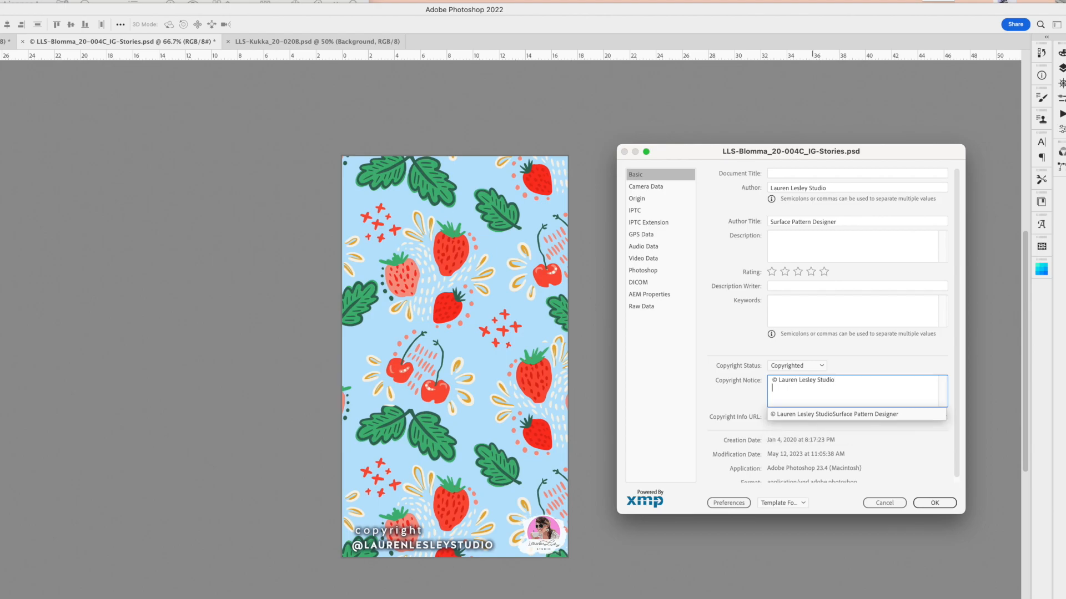
{"action": "type", "text": "Surface Design P"}
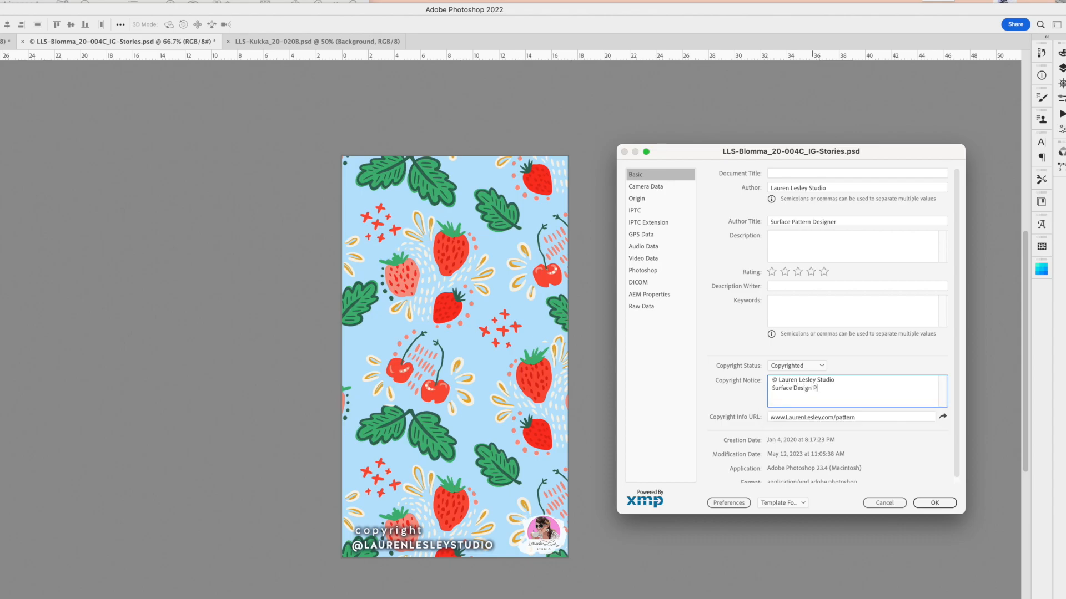
{"action": "type", "text": "esigner"}
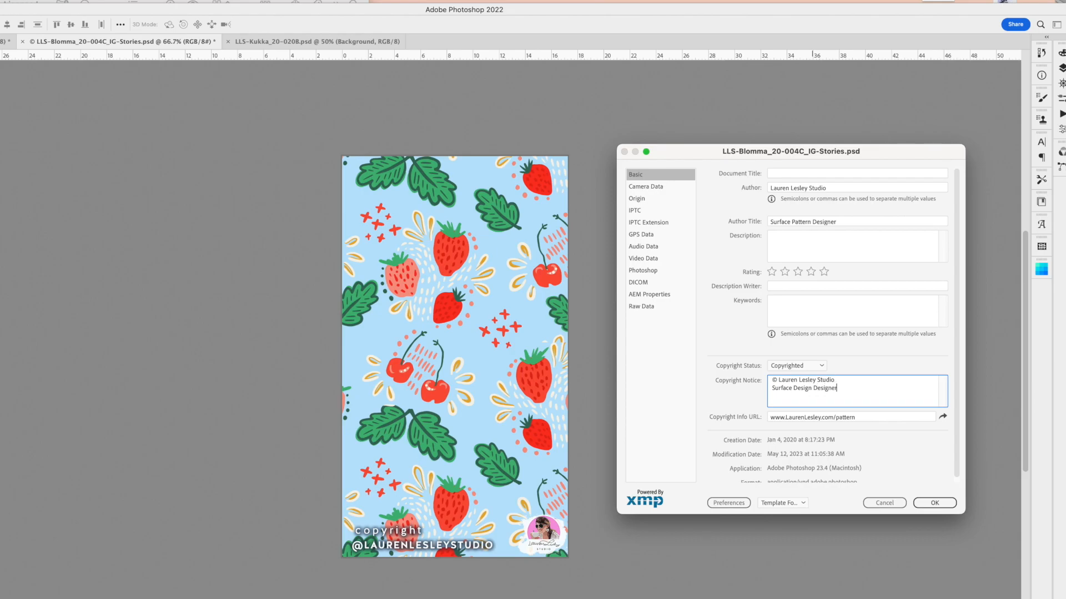
{"action": "left_click", "coordinate": [849, 417]}
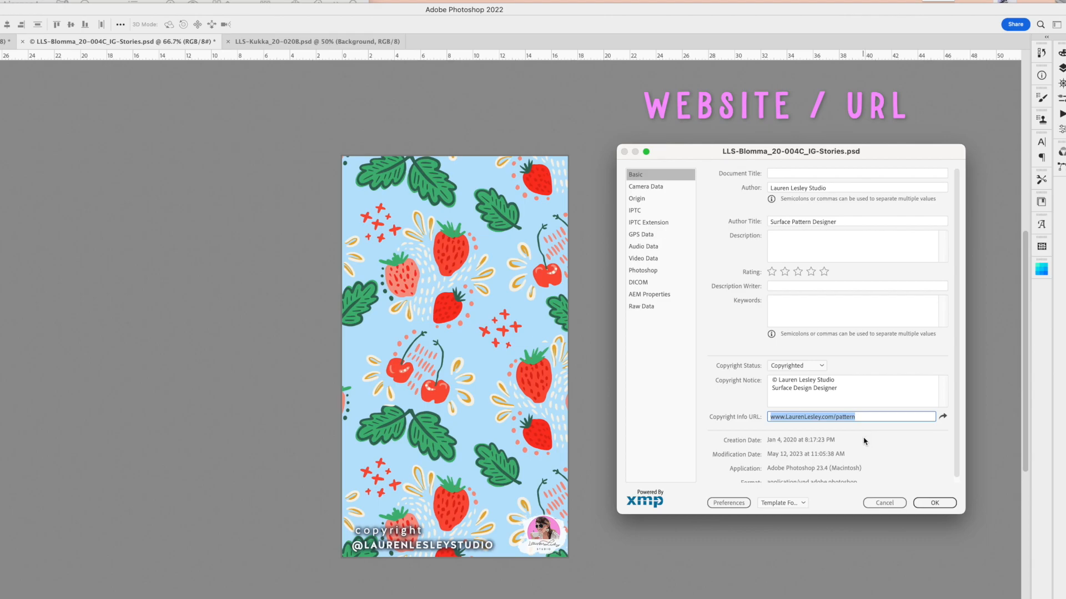
{"action": "mouse_move", "coordinate": [874, 440]}
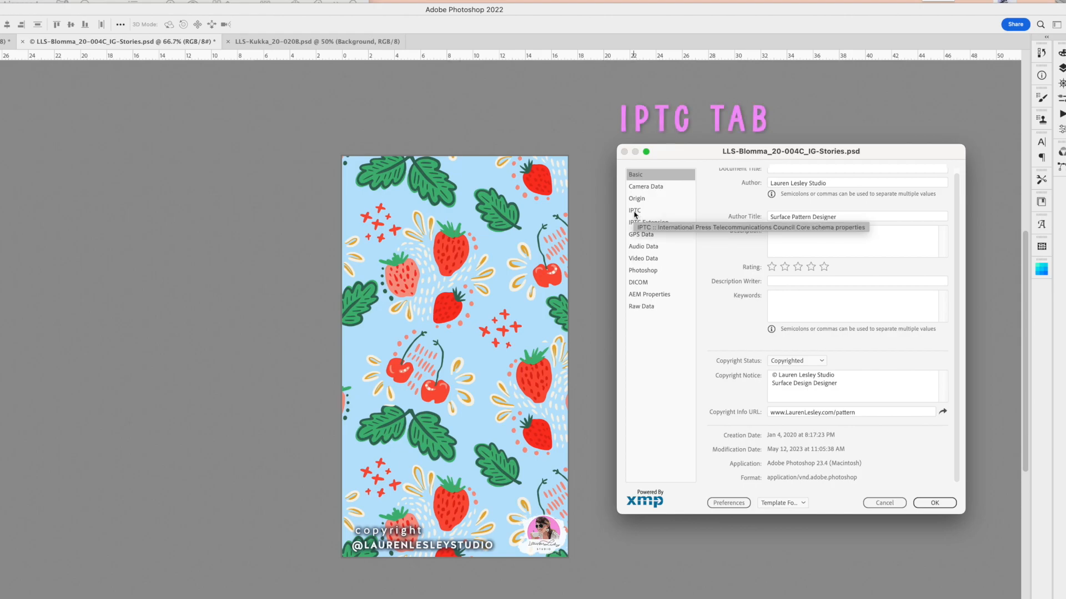
In the IPTC section, check the job title and website fields, scrolling to the copyright notice.
{"action": "left_click", "coordinate": [635, 210]}
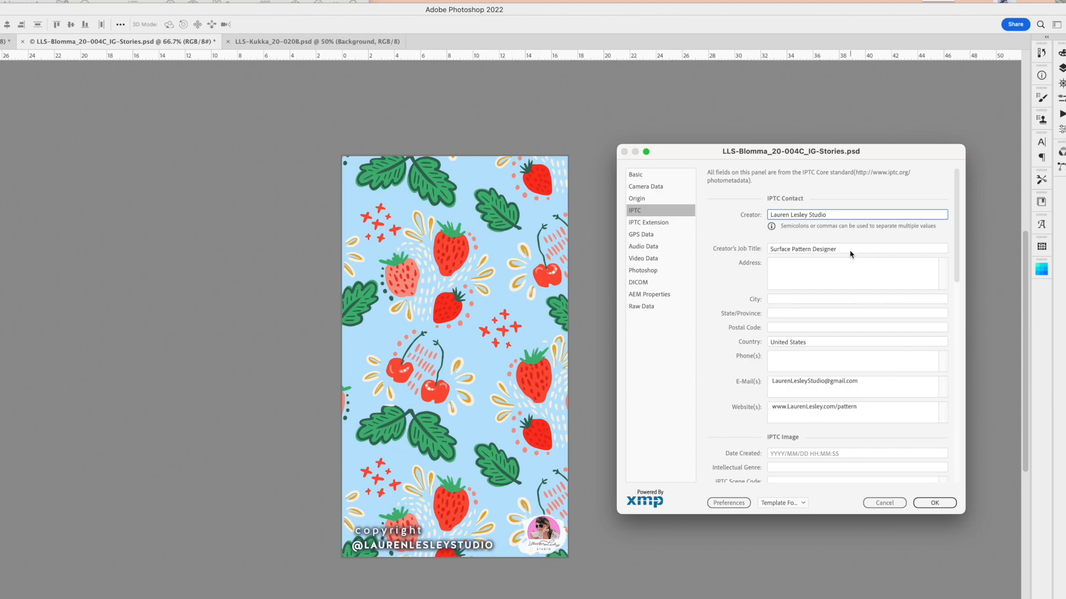
{"action": "left_click", "coordinate": [857, 248]}
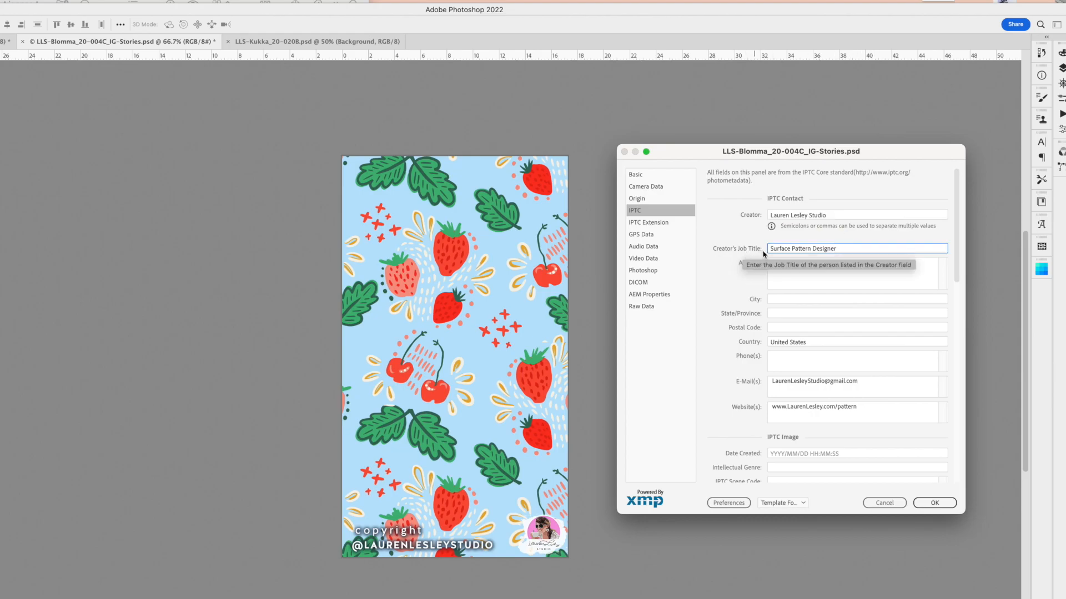
{"action": "mouse_move", "coordinate": [850, 320]}
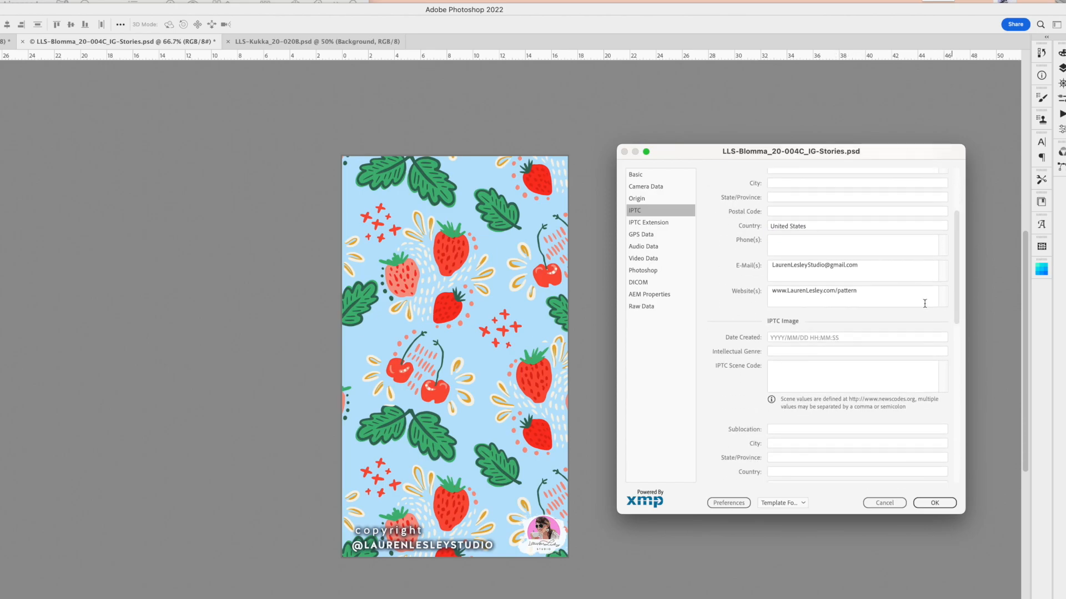
{"action": "left_click", "coordinate": [856, 271]}
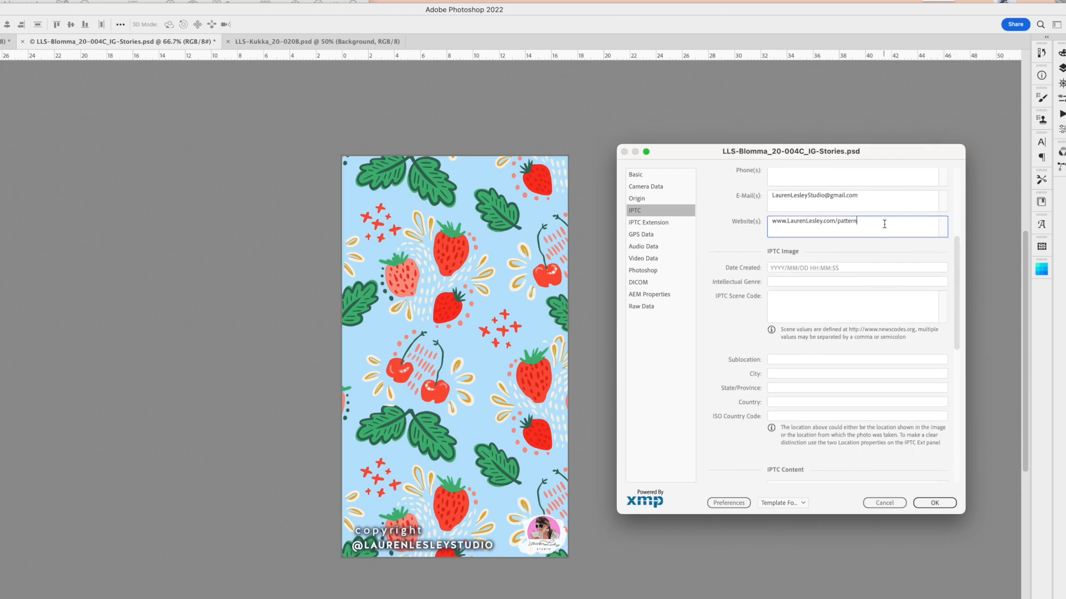
{"action": "triple_click", "coordinate": [813, 222]}
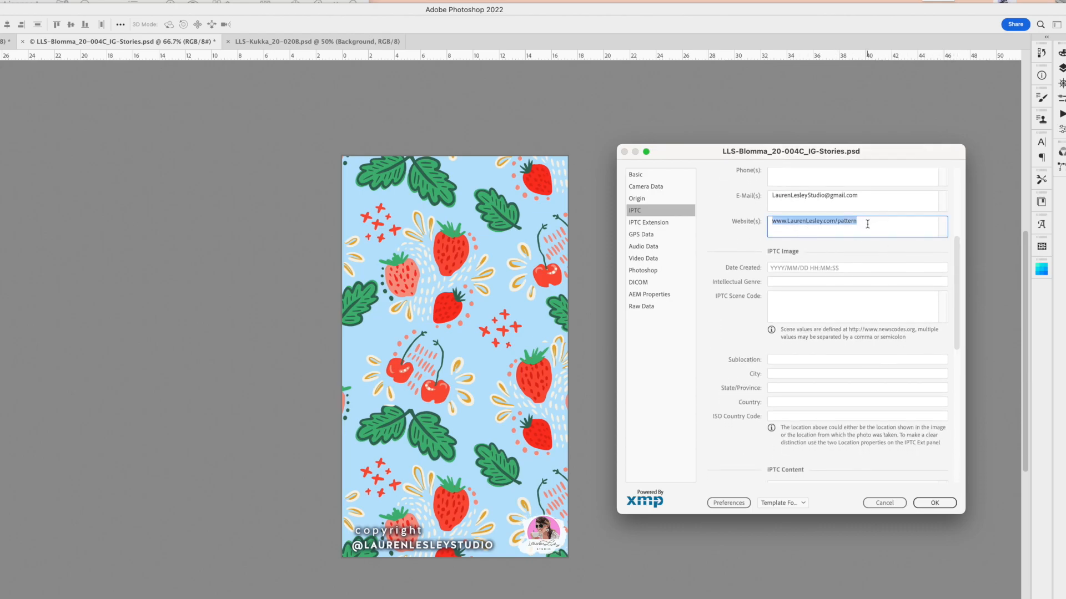
{"action": "scroll", "scroll_direction": "down", "scroll_amount": 3}
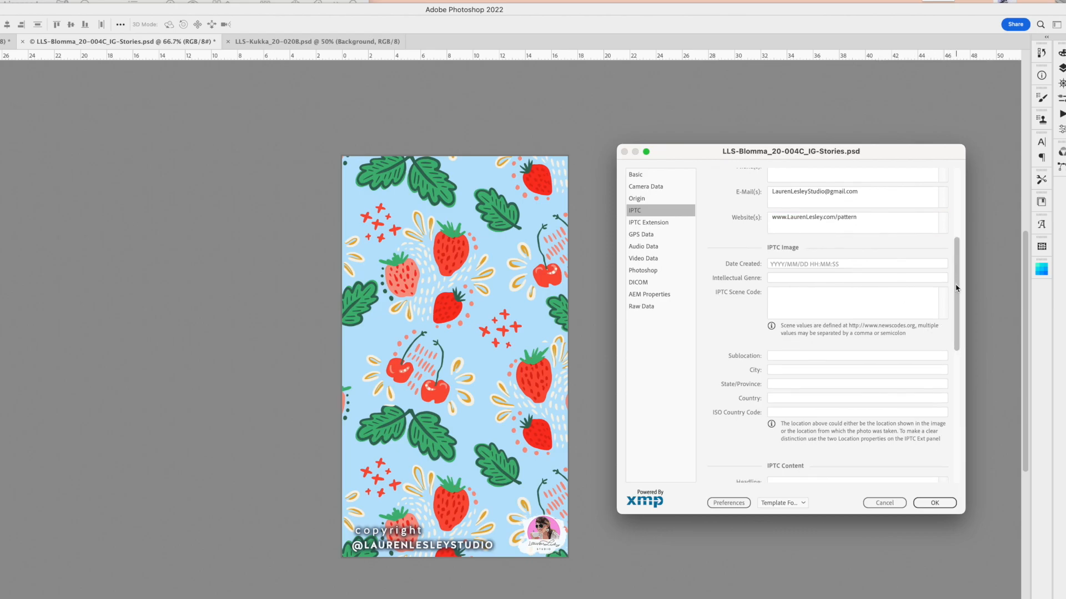
{"action": "scroll", "scroll_direction": "down", "scroll_amount": 3}
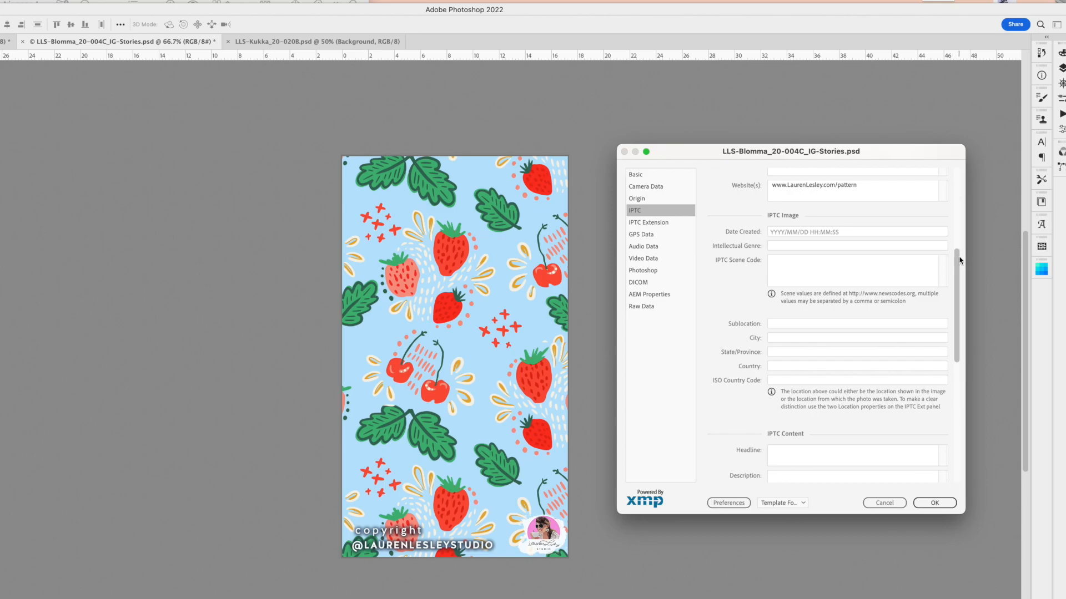
{"action": "scroll", "scroll_direction": "down", "scroll_amount": 3}
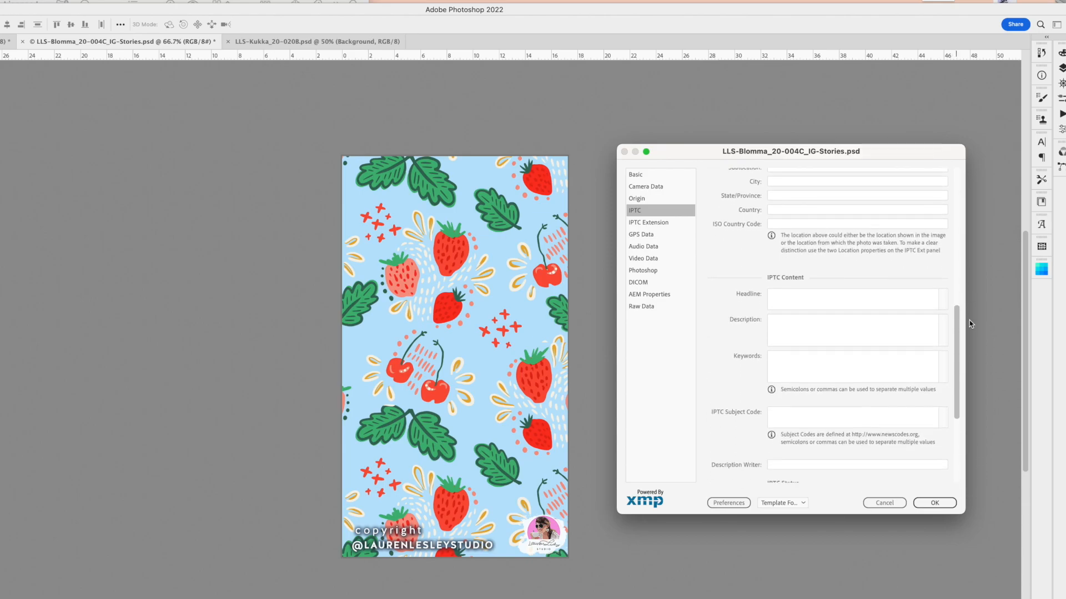
{"action": "scroll", "scroll_direction": "down", "scroll_amount": 3}
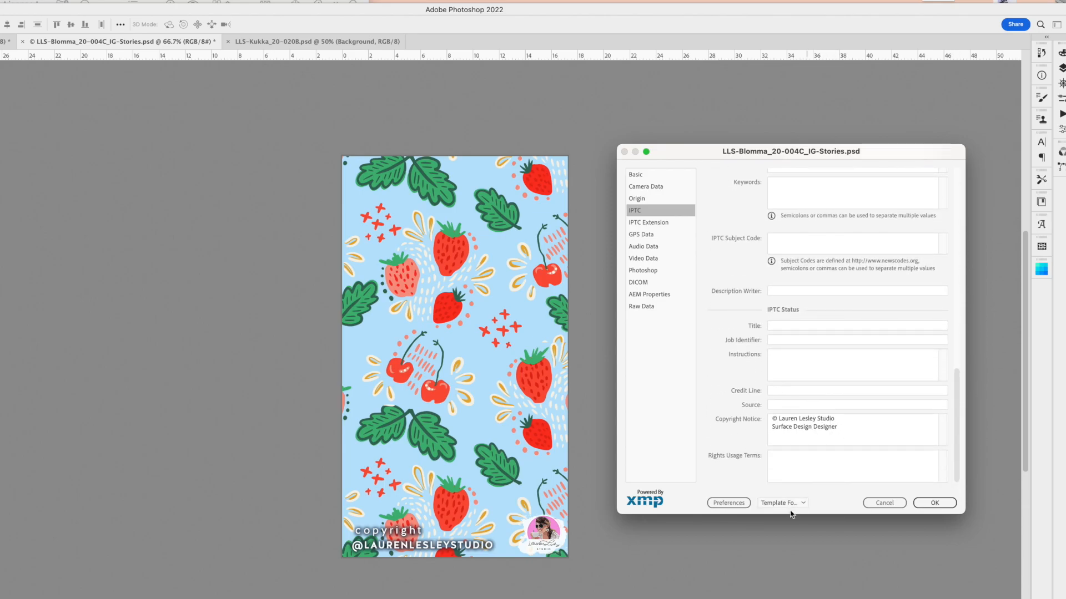
Export the metadata as the Lauren-Lesley-Copyright .xmp template in Metadata Templates.
{"action": "left_click", "coordinate": [781, 503]}
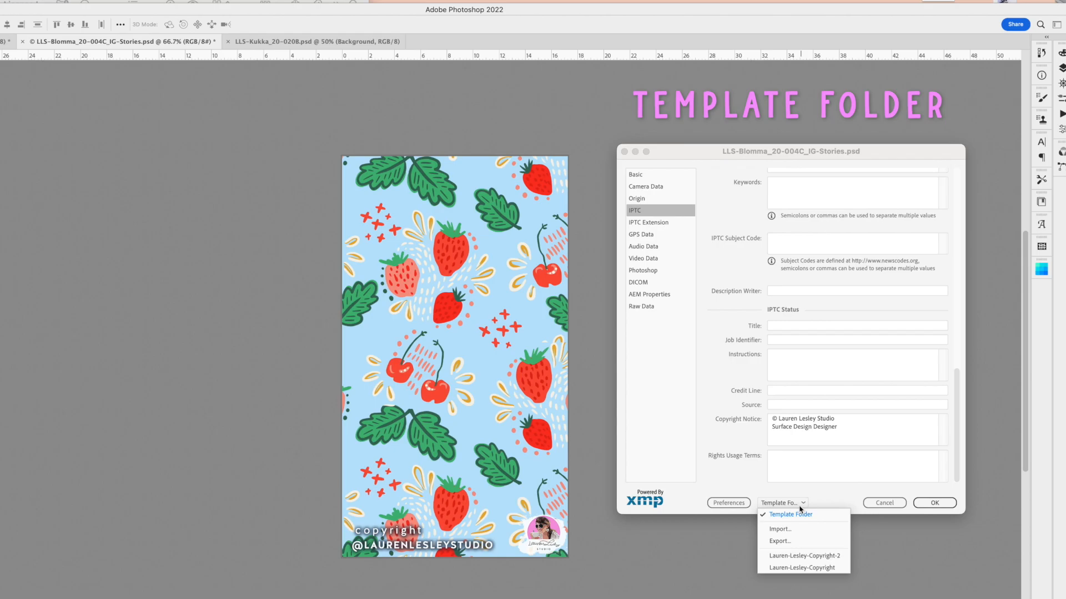
{"action": "left_click", "coordinate": [779, 541]}
{"action": "type", "text": "Lauren-Lesley-Copyright.xmp"}
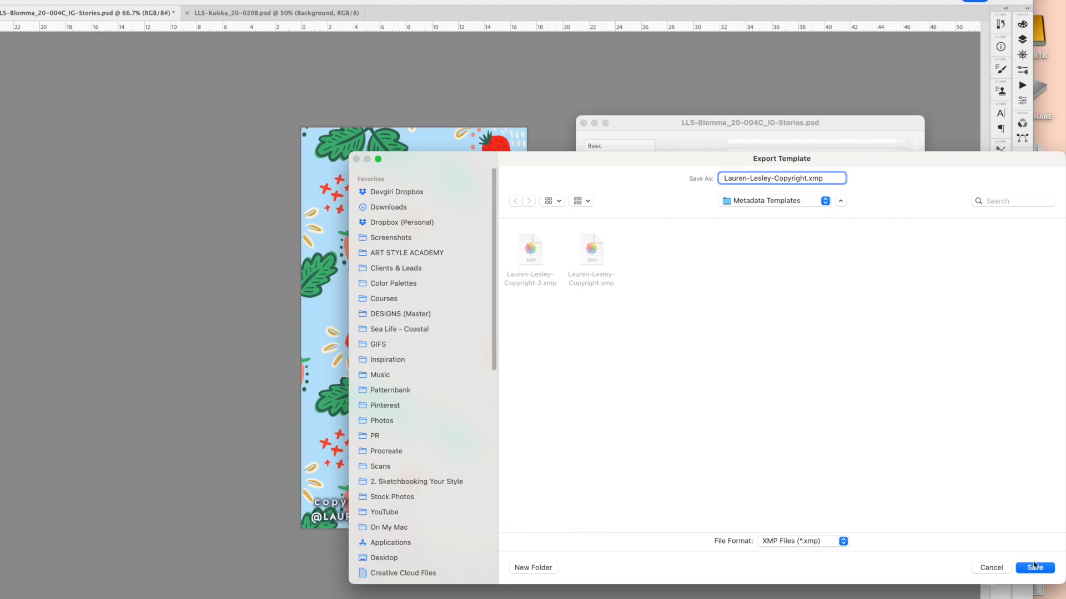
{"action": "left_click", "coordinate": [1035, 567]}
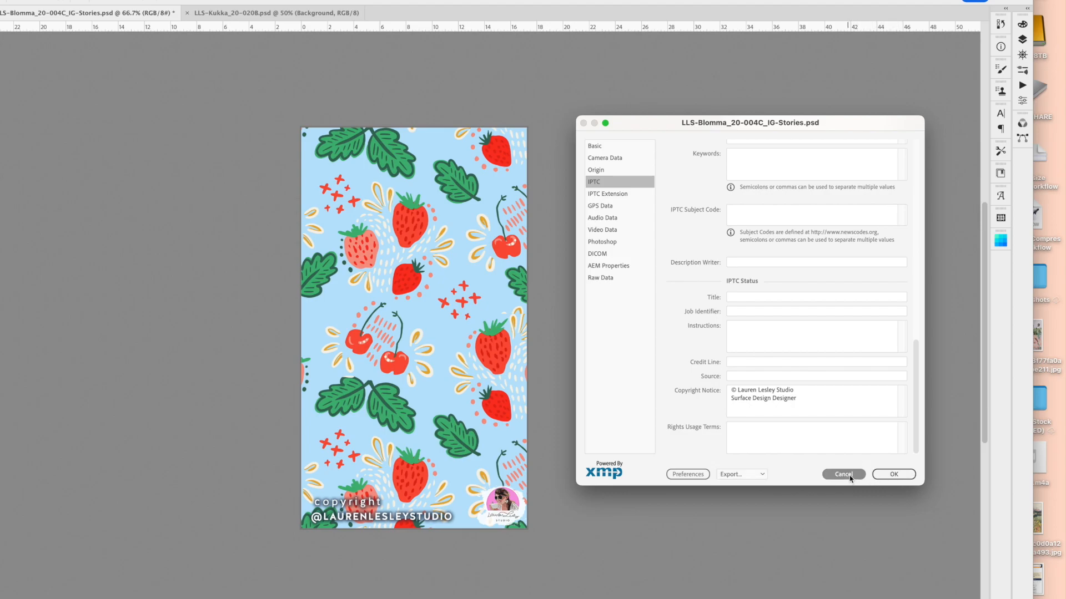
Cancel the File Info window and reopen it from the File menu.
{"action": "left_click", "coordinate": [842, 474]}
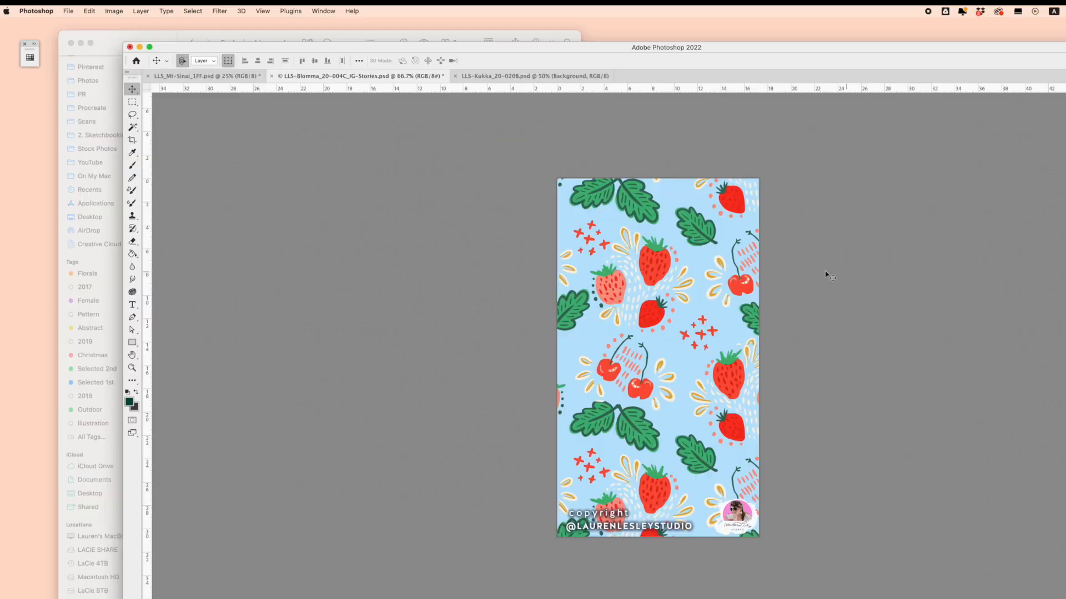
{"action": "mouse_move", "coordinate": [685, 146]}
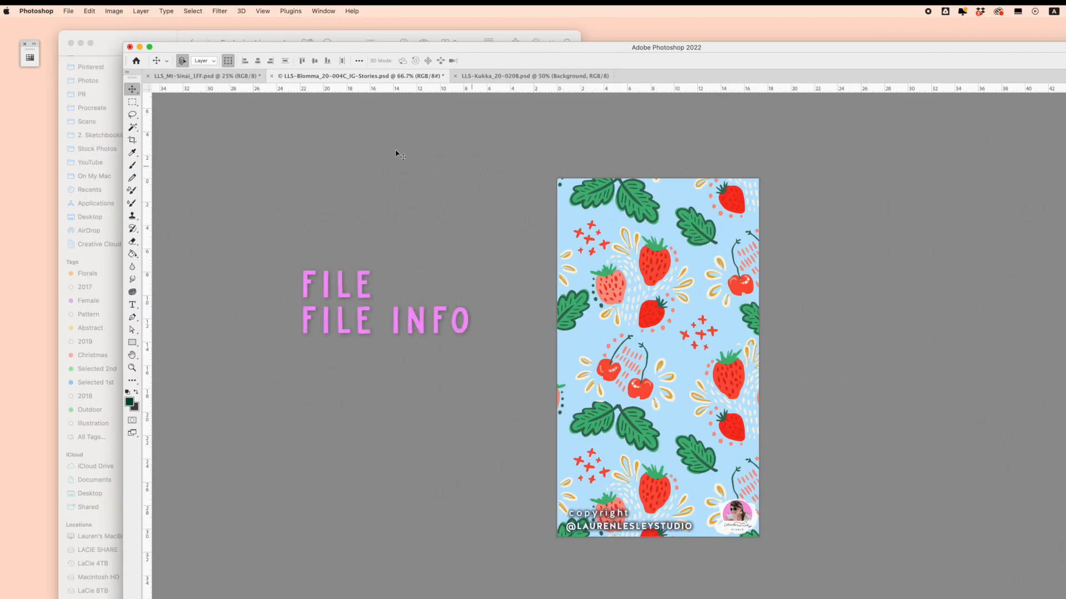
{"action": "left_click", "coordinate": [67, 11]}
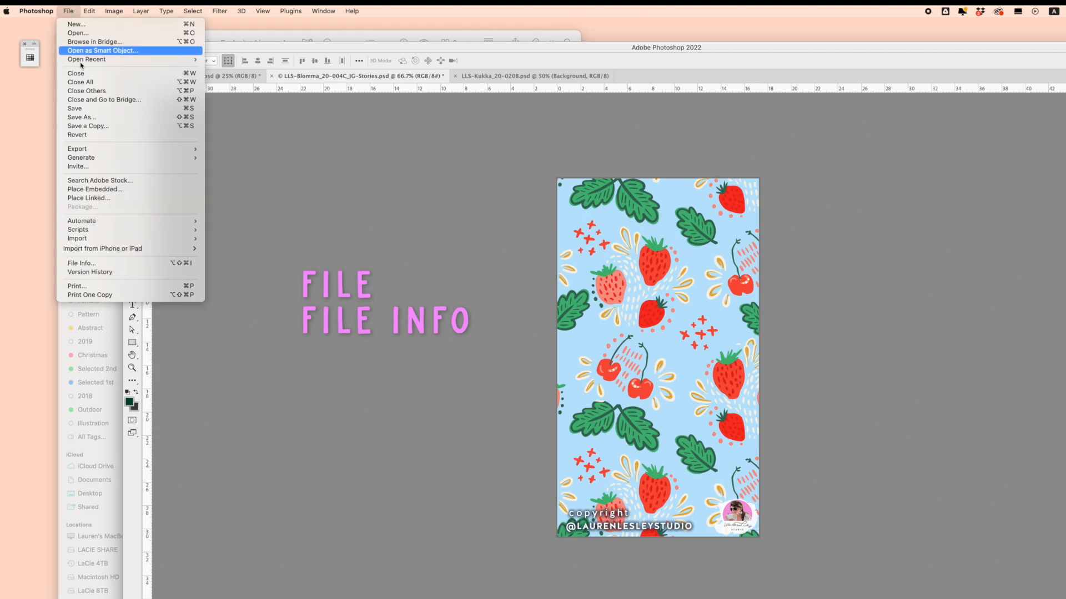
{"action": "left_click", "coordinate": [81, 263]}
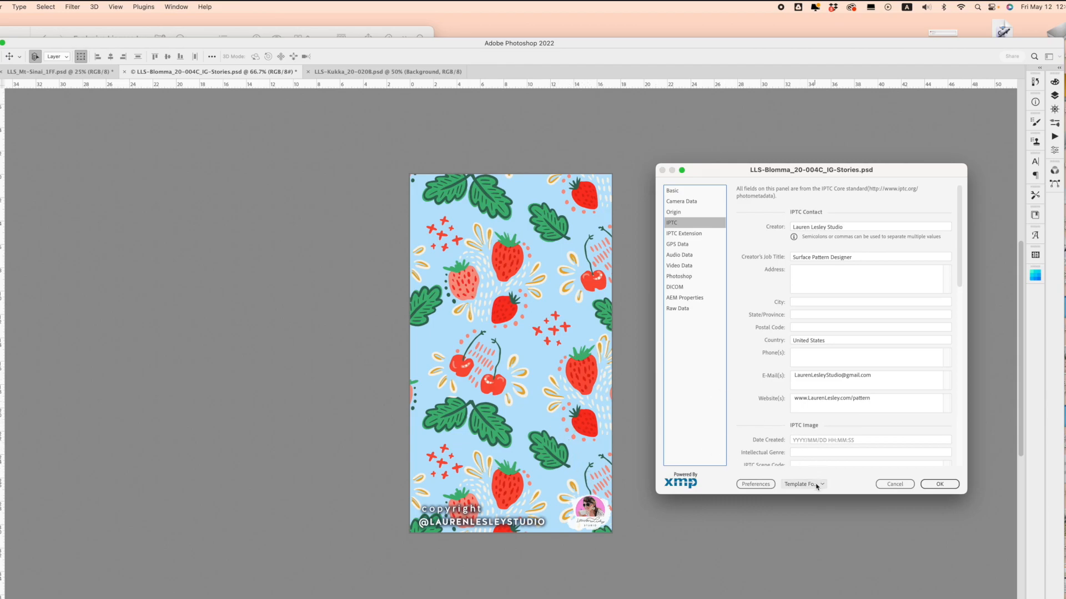
Import the Copyright-2 template, keeping original metadata, and apply it with OK.
{"action": "left_click", "coordinate": [805, 484]}
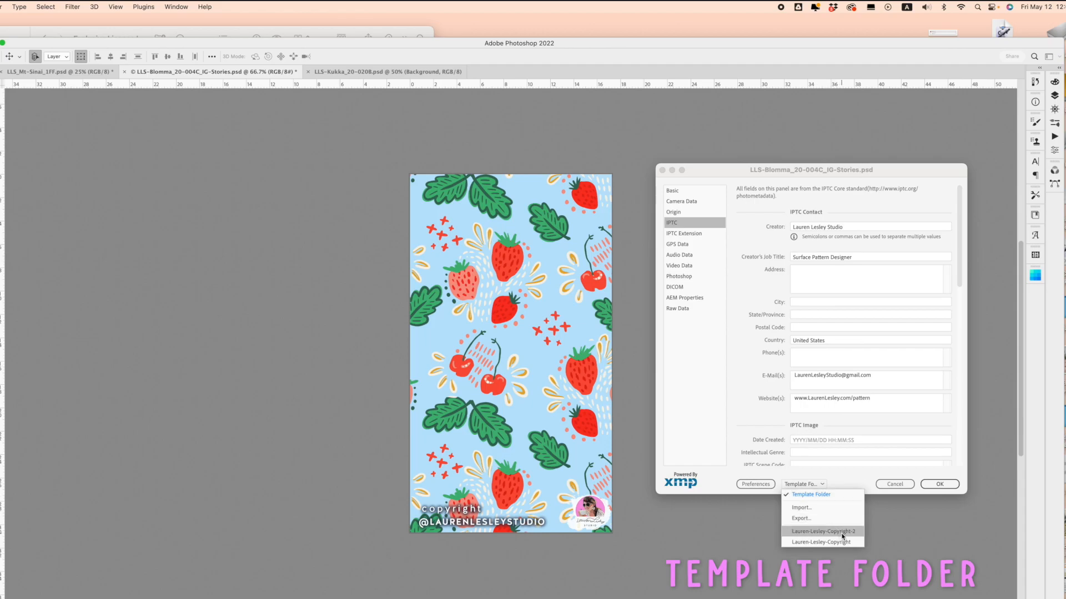
{"action": "left_click", "coordinate": [823, 532]}
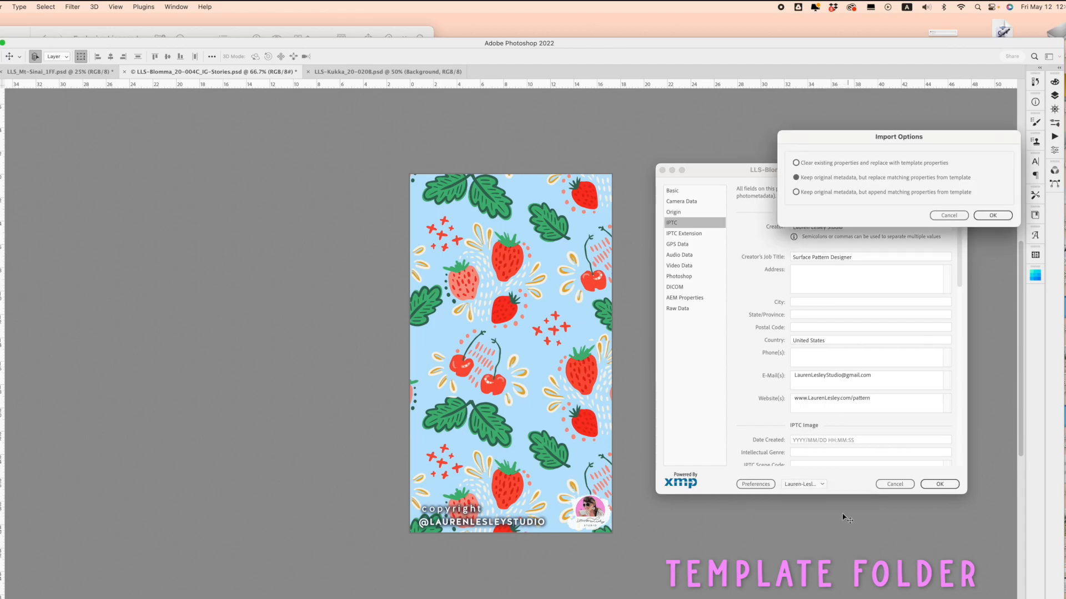
{"action": "left_click", "coordinate": [992, 215]}
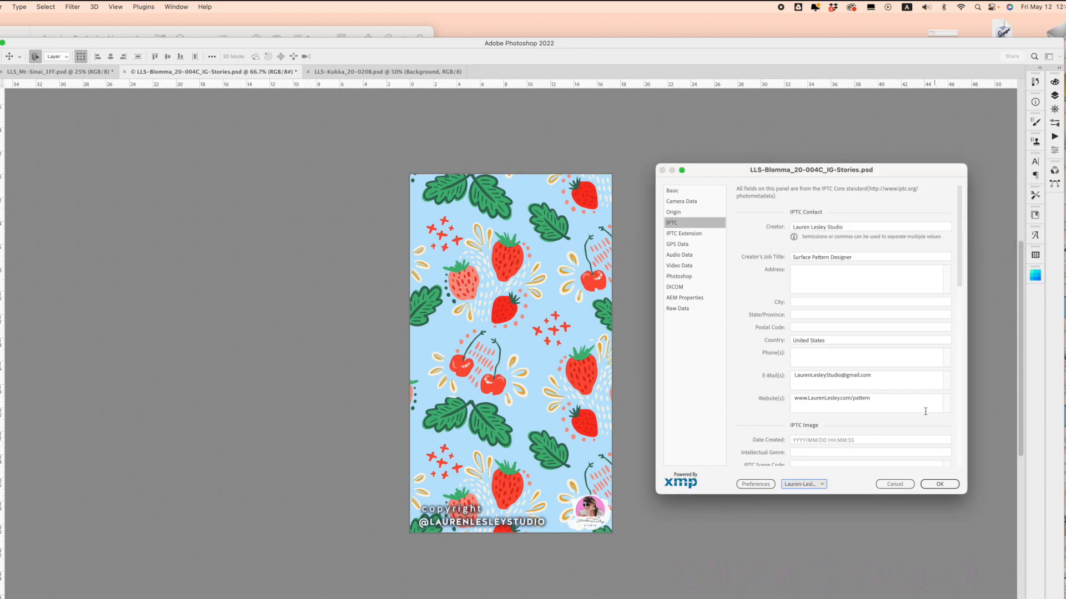
{"action": "left_click", "coordinate": [940, 484]}
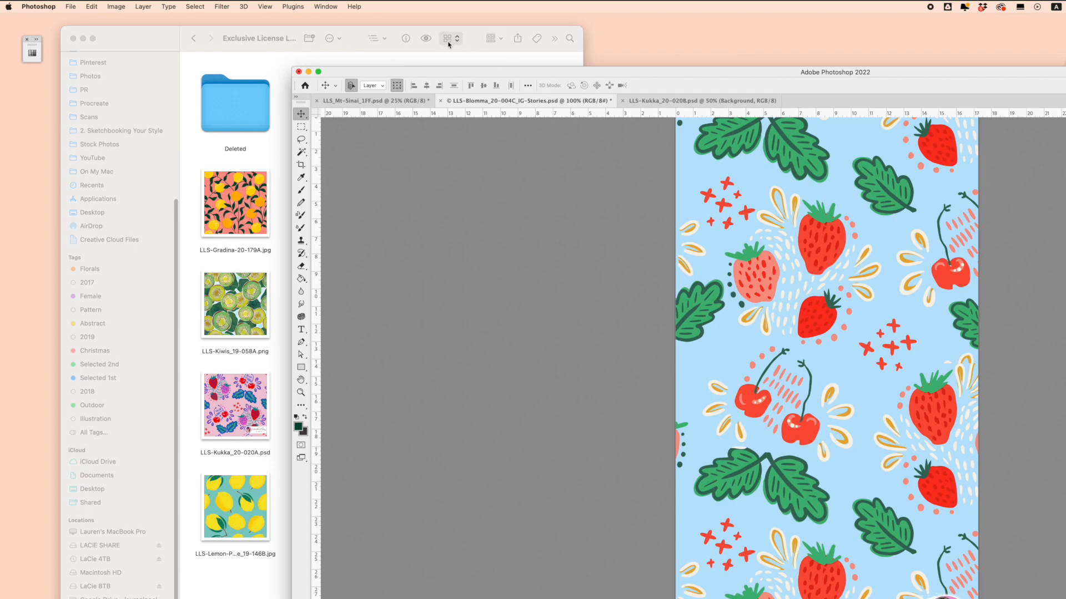
Open File > Export > Export As for the strawberry Stories document.
{"action": "left_click", "coordinate": [70, 6]}
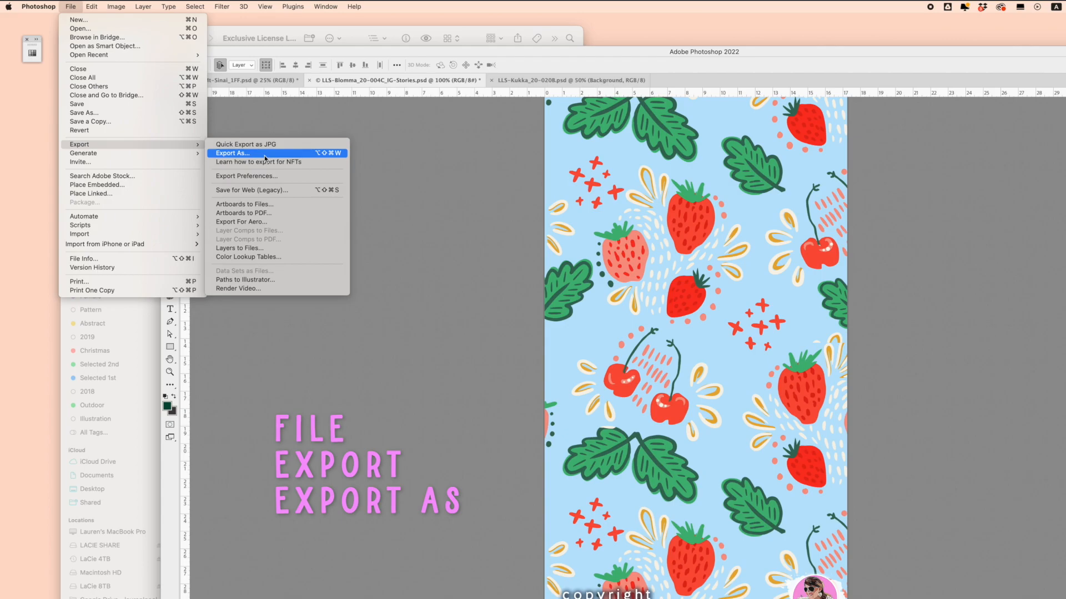
{"action": "left_click", "coordinate": [232, 153]}
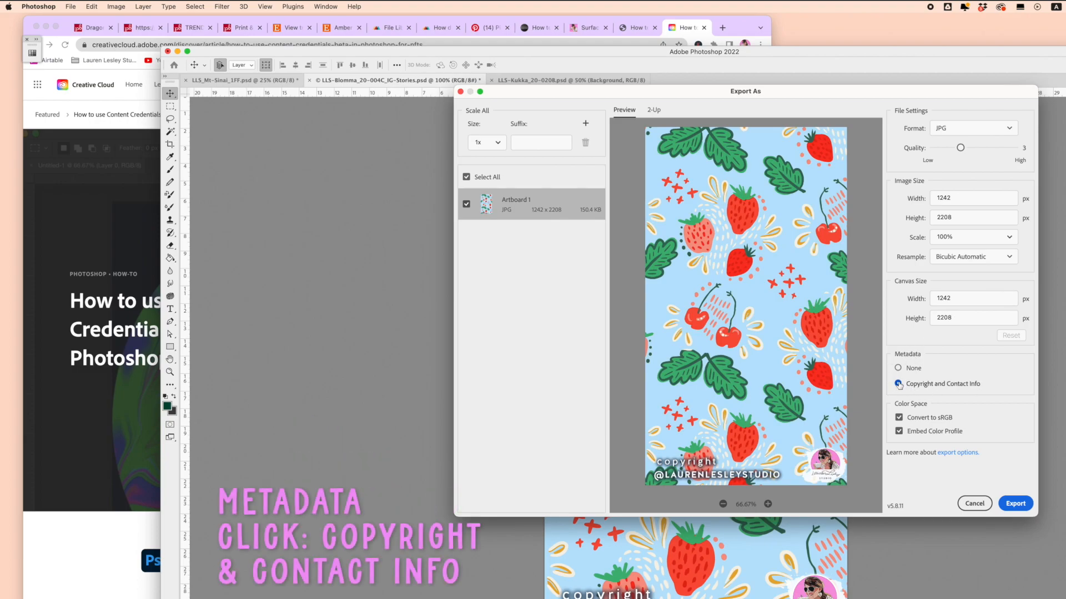
Export the JPG at quality 4 with Copyright and Contact Info metadata embedded.
{"action": "left_click", "coordinate": [898, 384]}
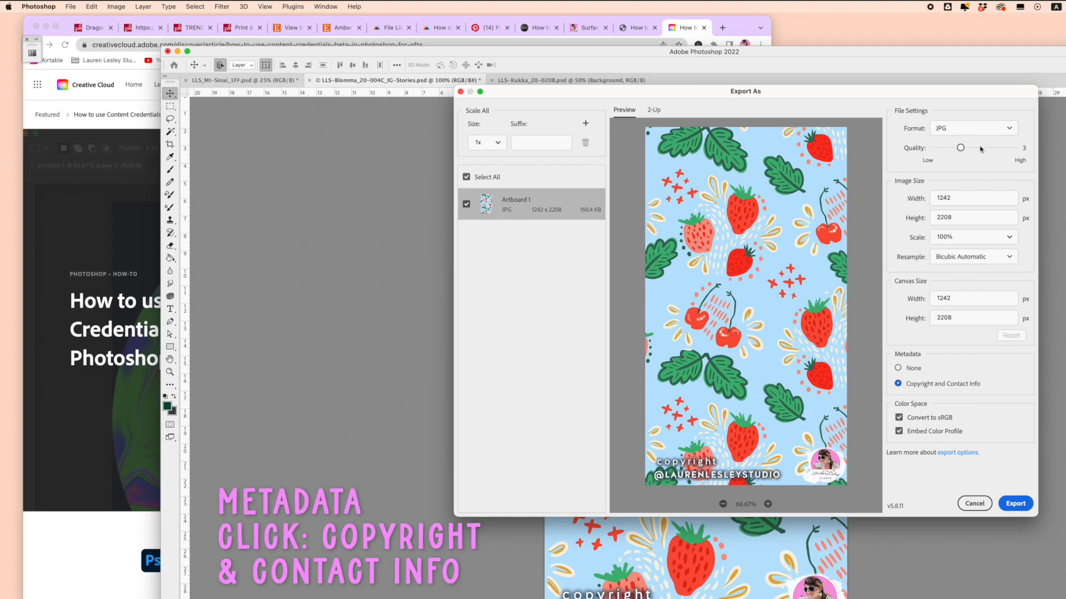
{"action": "left_click_drag", "start_coordinate": [960, 147], "coordinate": [987, 147]}
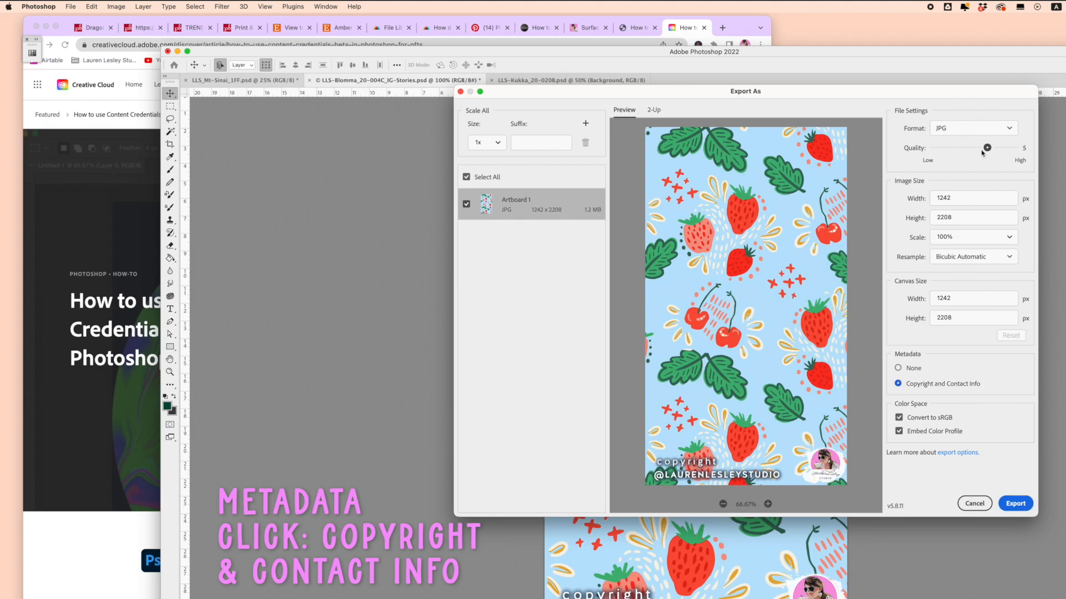
{"action": "left_click_drag", "start_coordinate": [987, 148], "coordinate": [973, 148]}
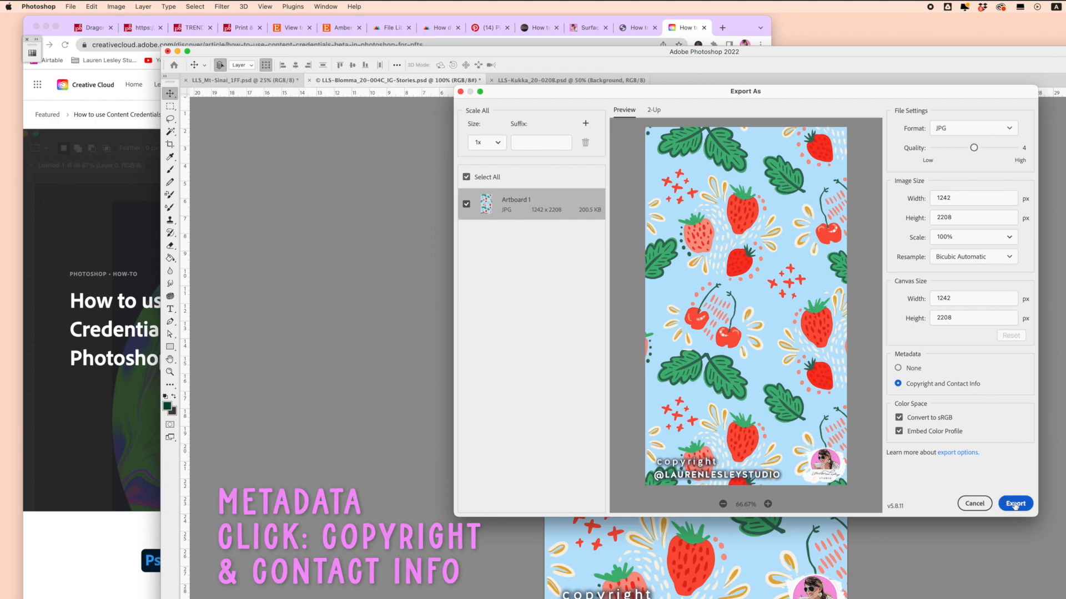
{"action": "left_click", "coordinate": [1015, 503]}
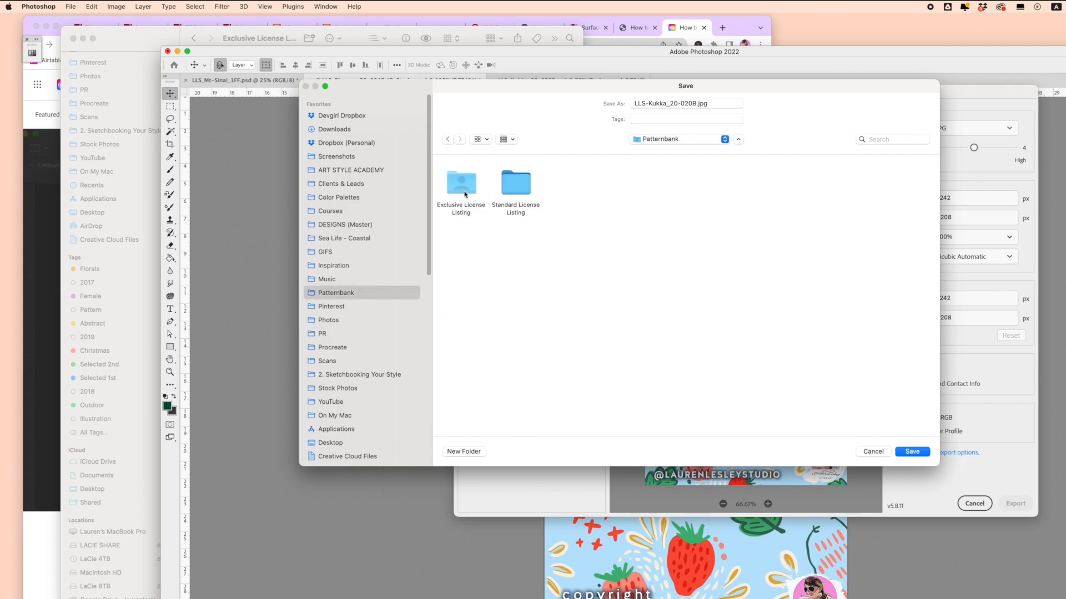
Save the JPG as LLS-Kukka_20-020B_IG-Stories.jpg inside Exclusive License Listing.
{"action": "double_click", "coordinate": [460, 182]}
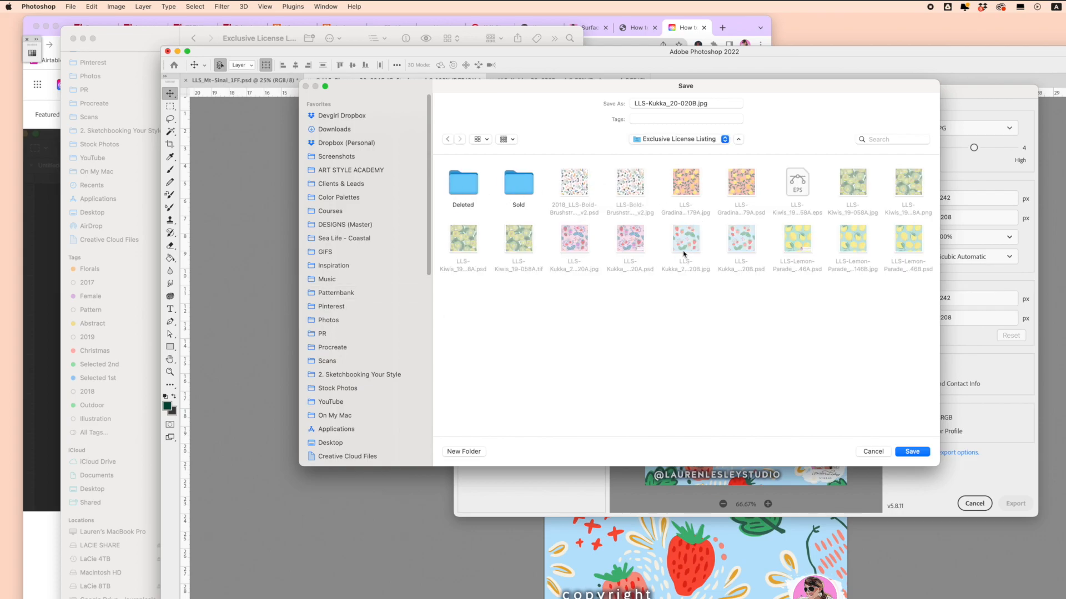
{"action": "left_click", "coordinate": [685, 103]}
{"action": "type", "text": "_IG-Stories"}
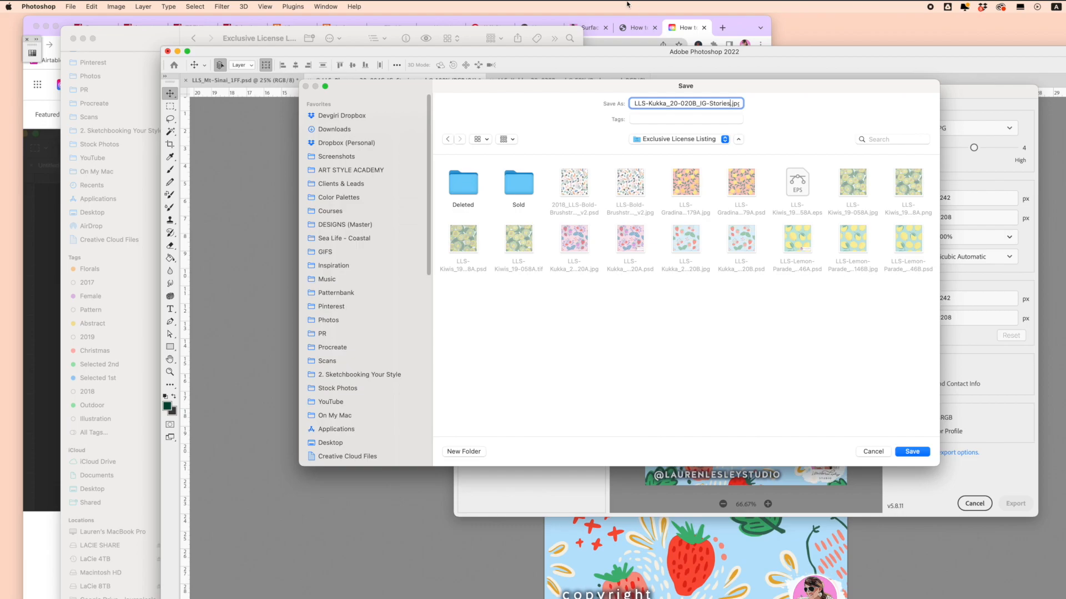
{"action": "left_click", "coordinate": [911, 452]}
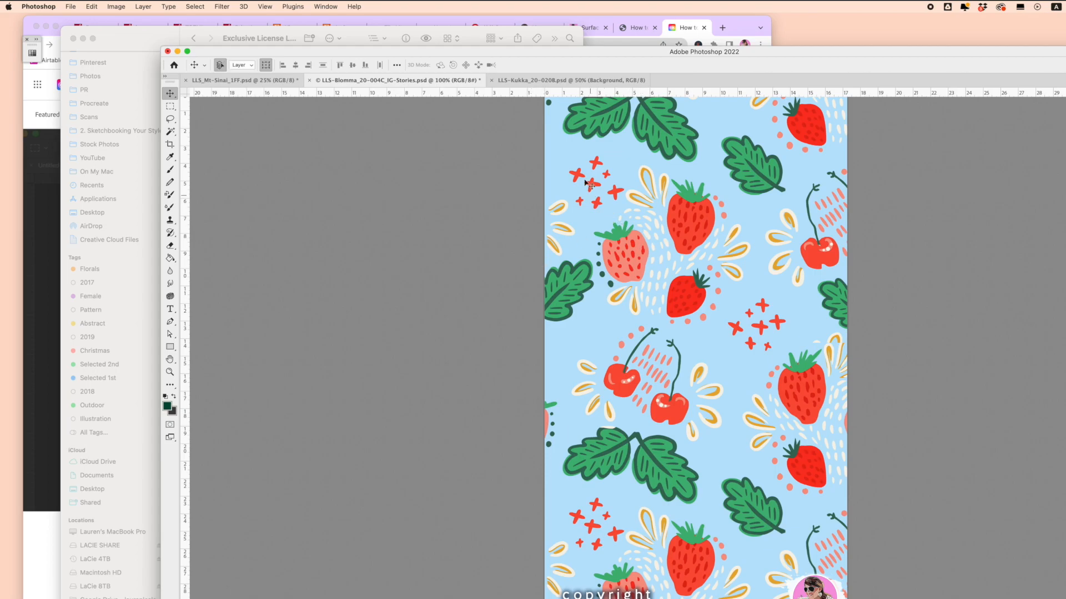
Save the document as the IG-Stories Photoshop file in Exclusive License Listing.
{"action": "left_click", "coordinate": [70, 6]}
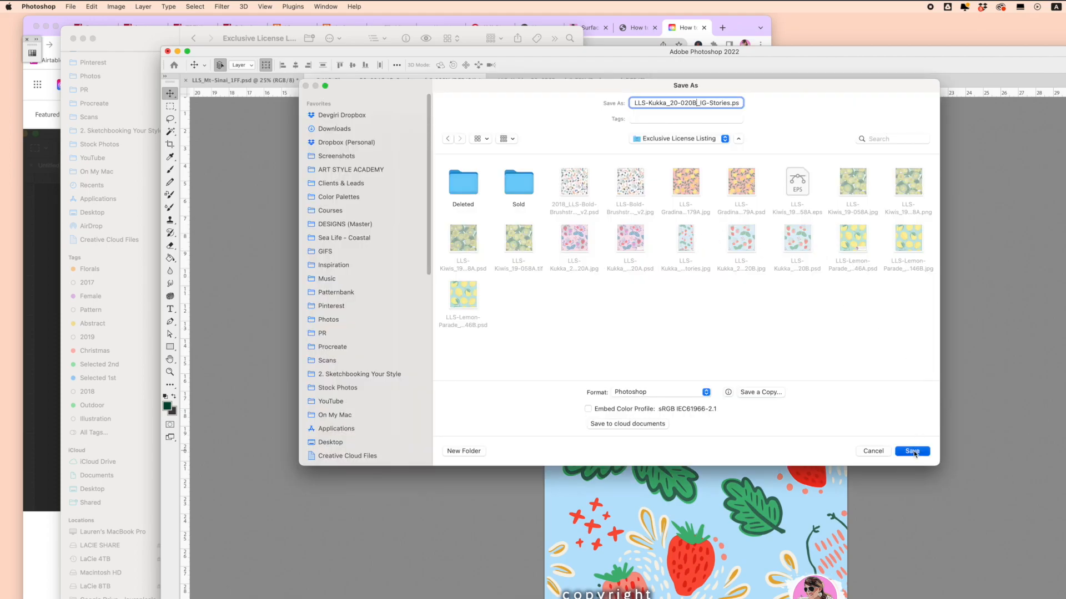
{"action": "left_click", "coordinate": [911, 451]}
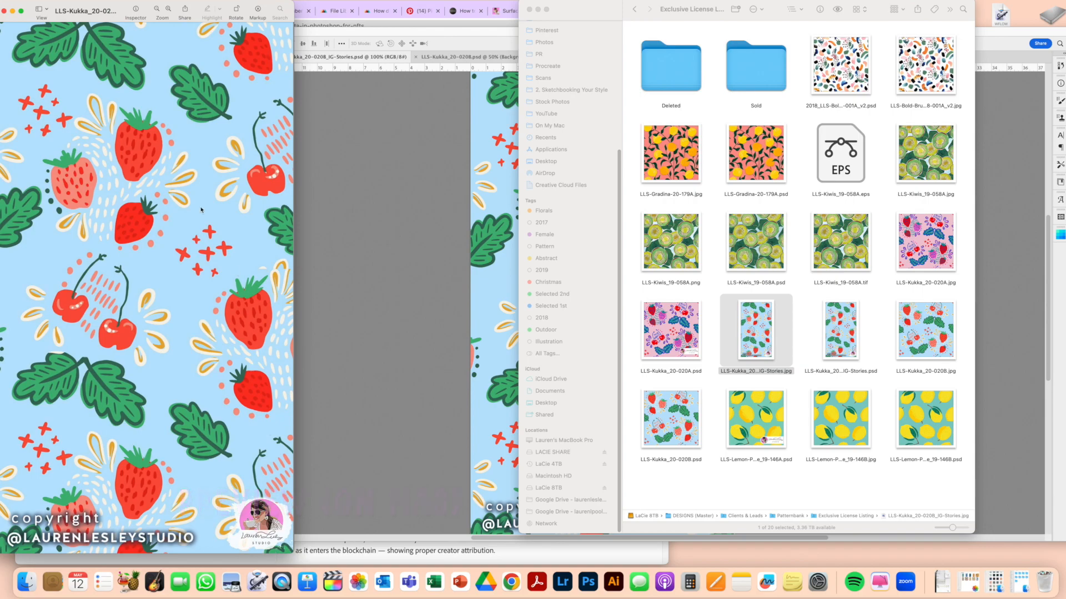
Show Preview's Inspector to view the JPG's IPTC creator, job title and copyright.
{"action": "left_click", "coordinate": [129, 6]}
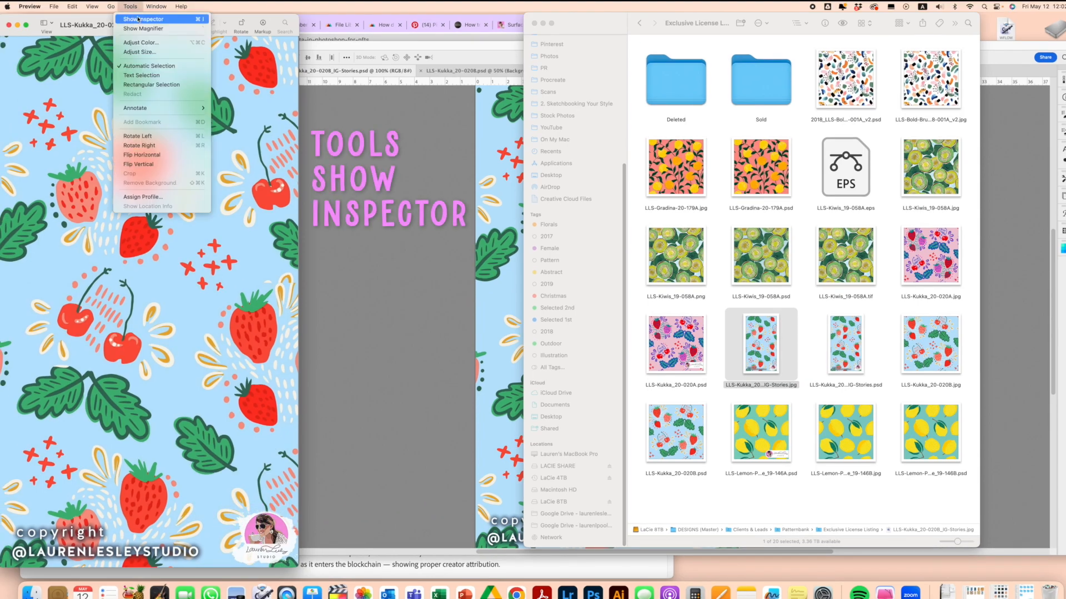
{"action": "left_click", "coordinate": [143, 19]}
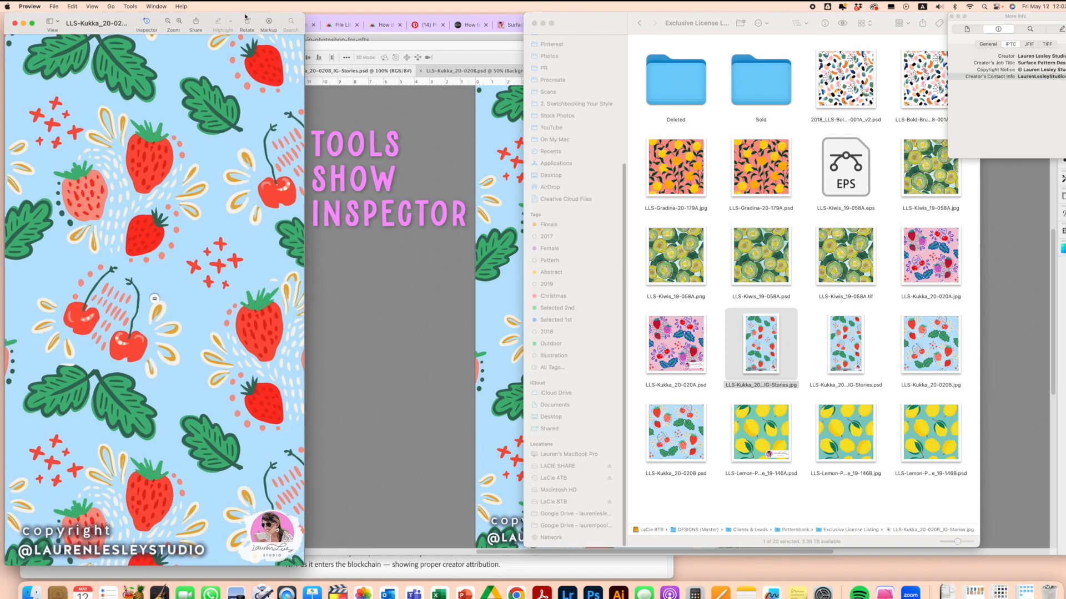